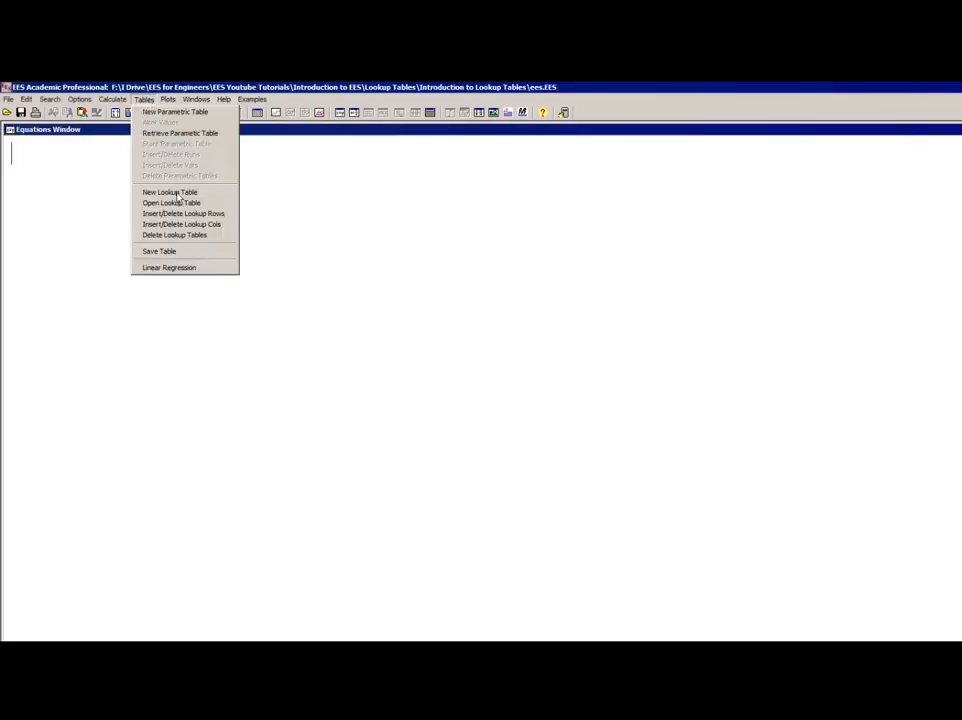
# Start a new lookup table and title it Table.
pyautogui.click(168, 192)
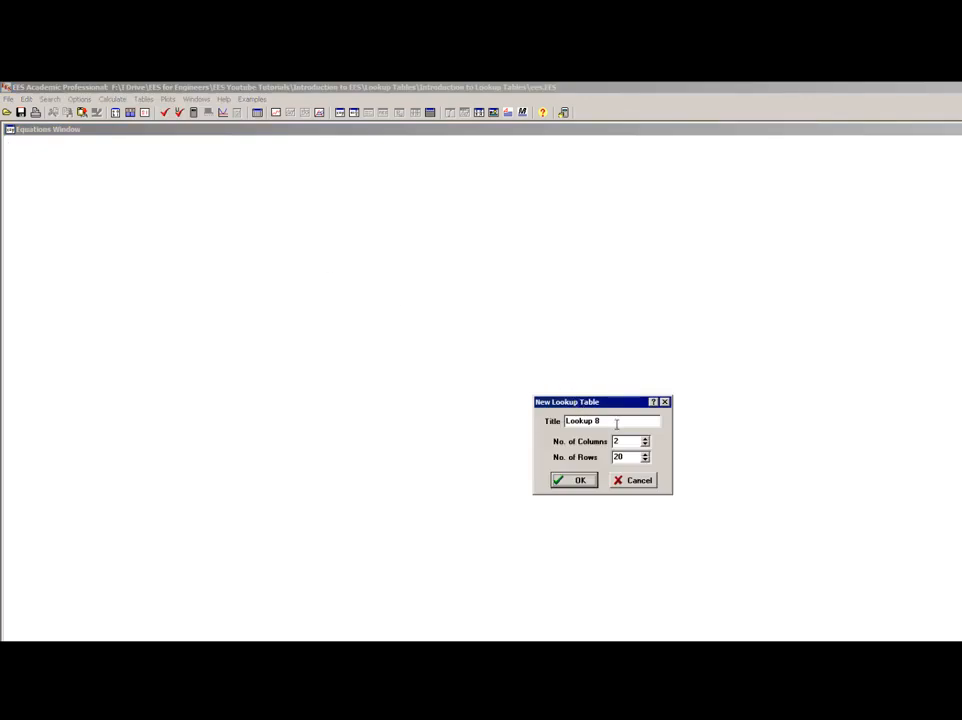
pyautogui.tripleClick(590, 420)
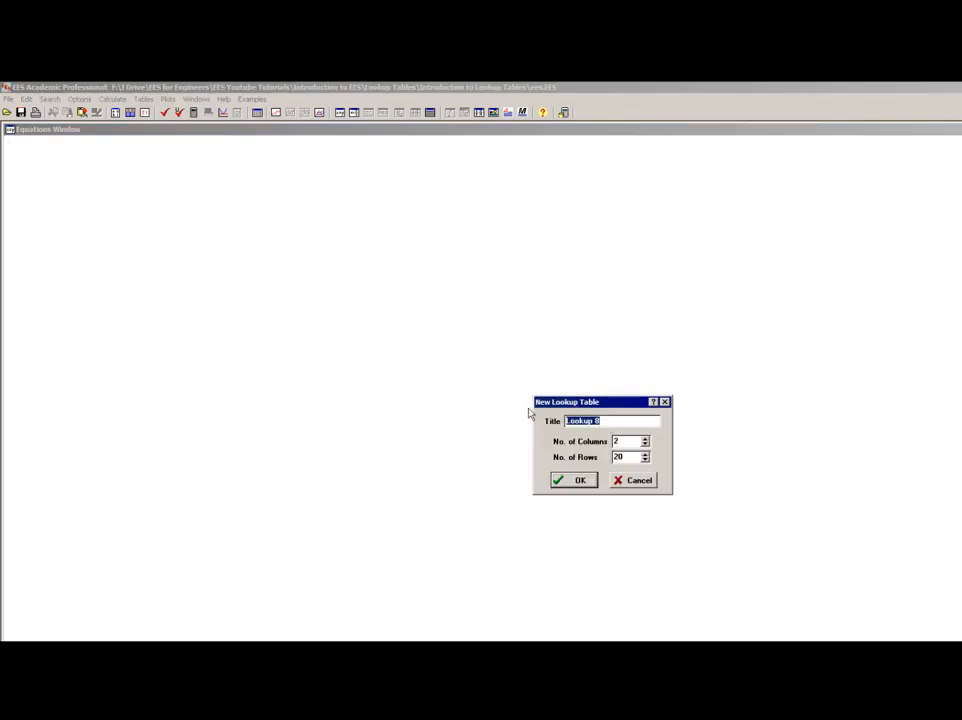
pyautogui.write('Table')
pyautogui.click(628, 442)
pyautogui.write('3')
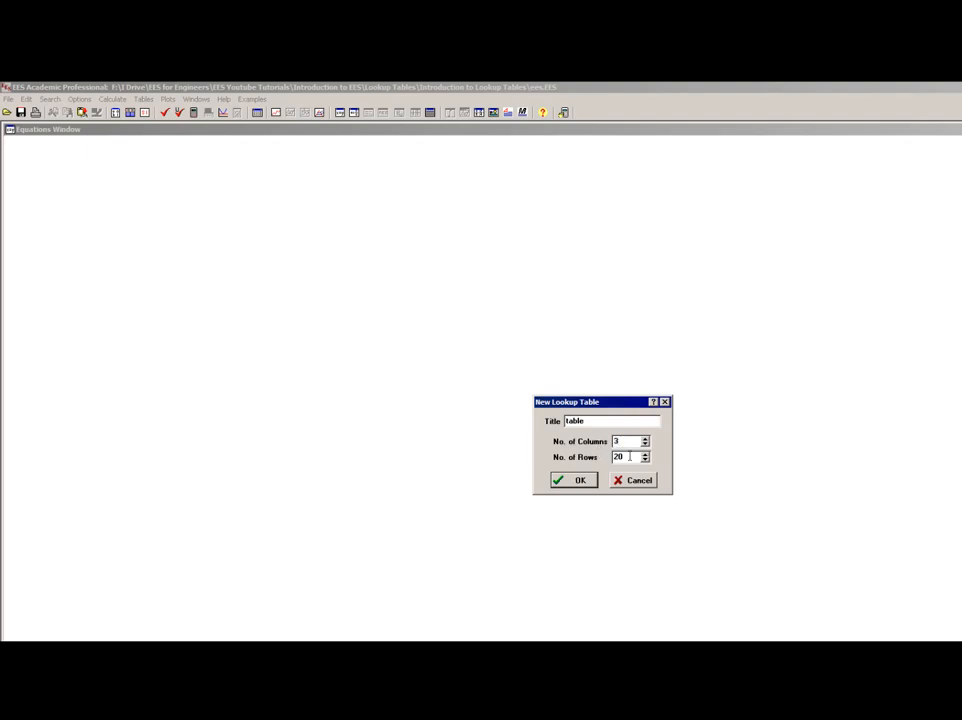
# Create the table and fill Column1 linearly from 0 to 10 via Alter Values.
pyautogui.click(580, 480)
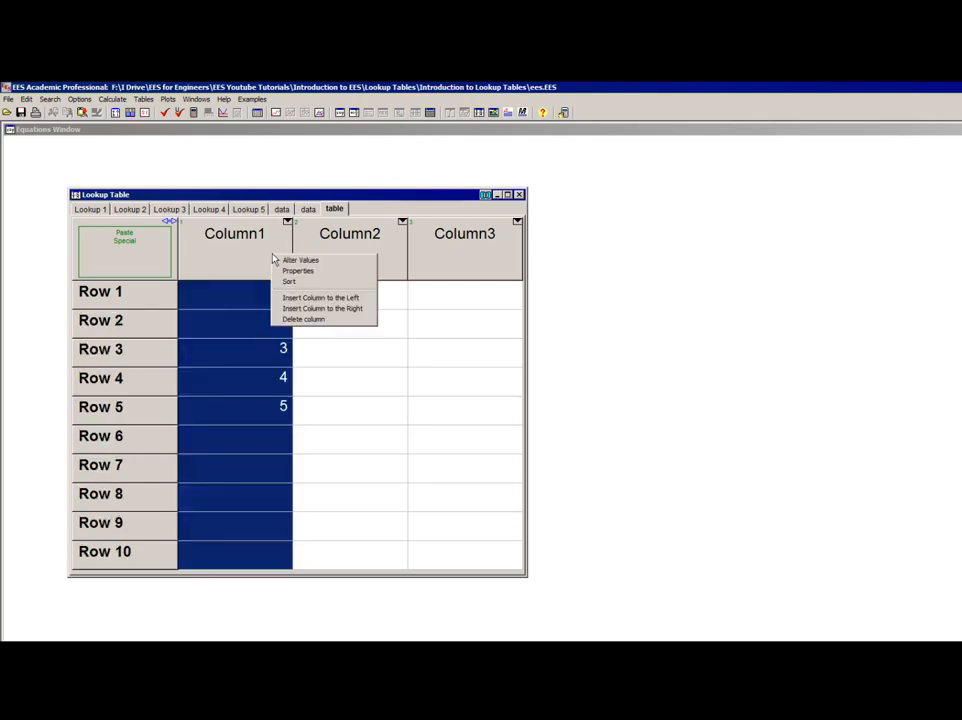
pyautogui.moveTo(250, 348)
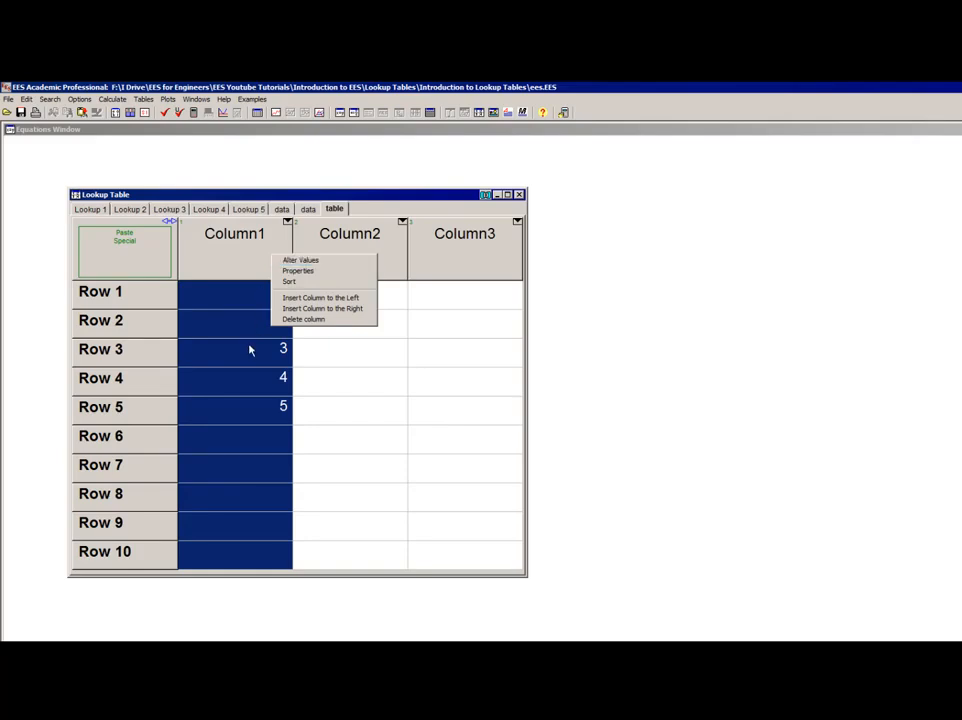
pyautogui.moveTo(328, 260)
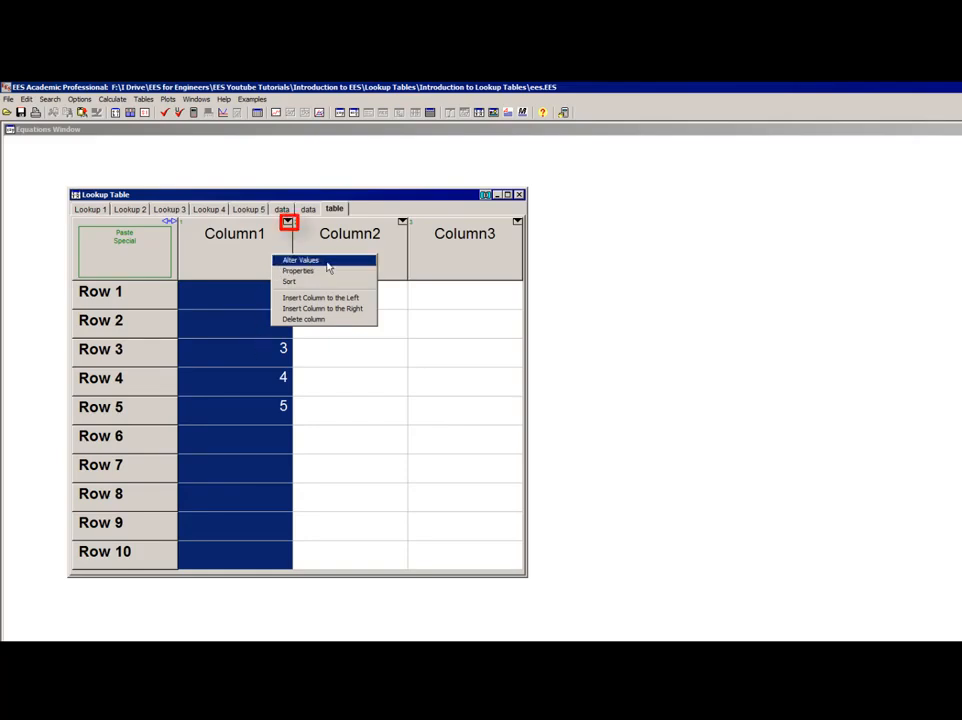
pyautogui.moveTo(320, 260)
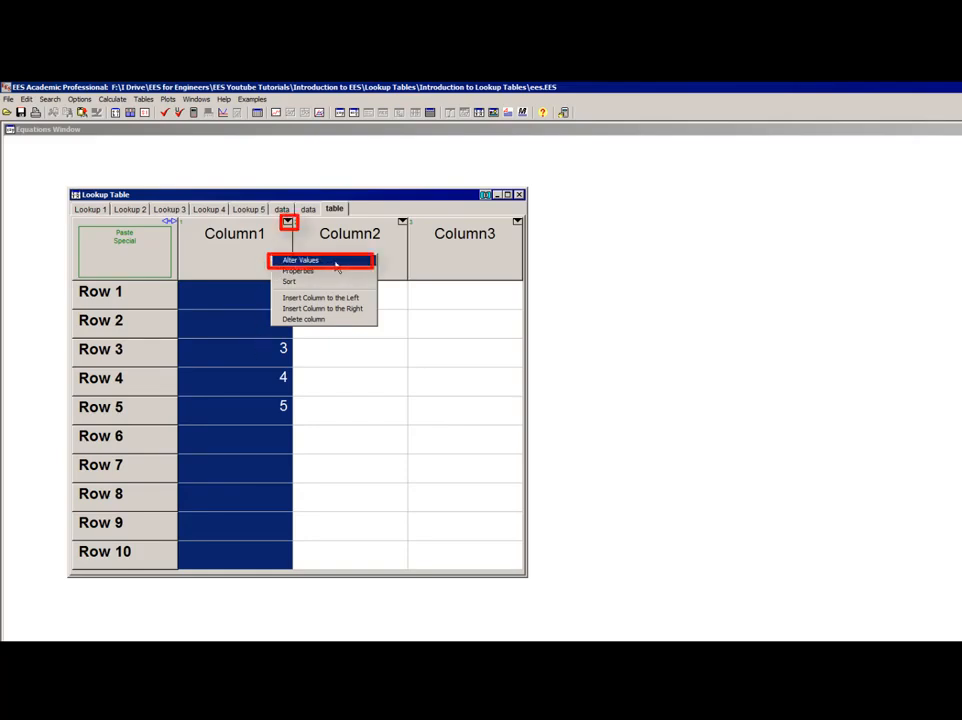
pyautogui.click(300, 260)
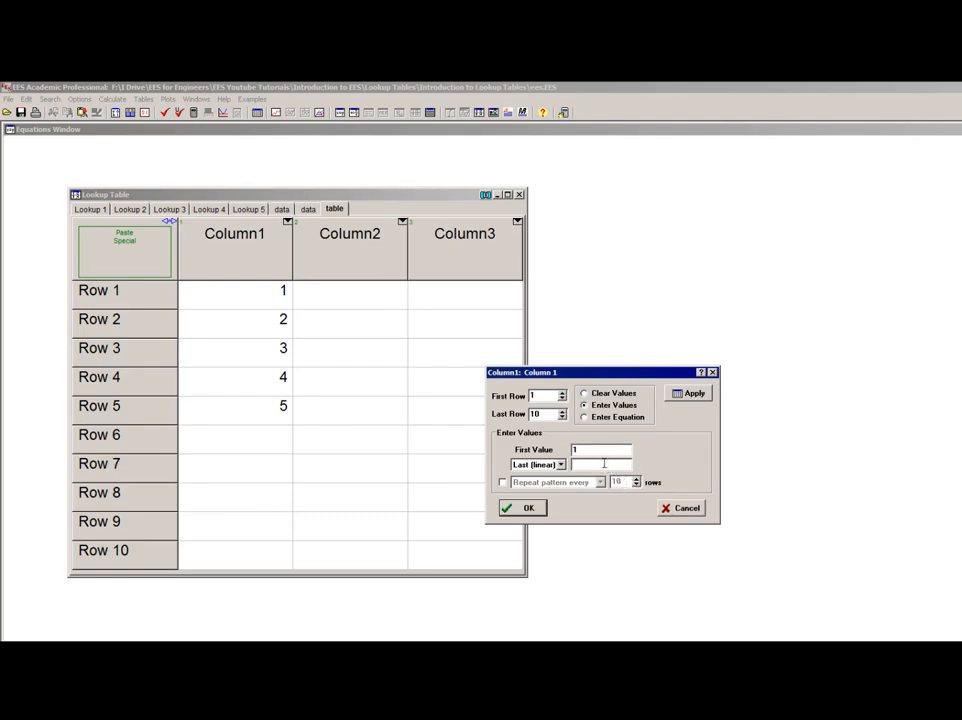
pyautogui.write('10')
pyautogui.write('0')
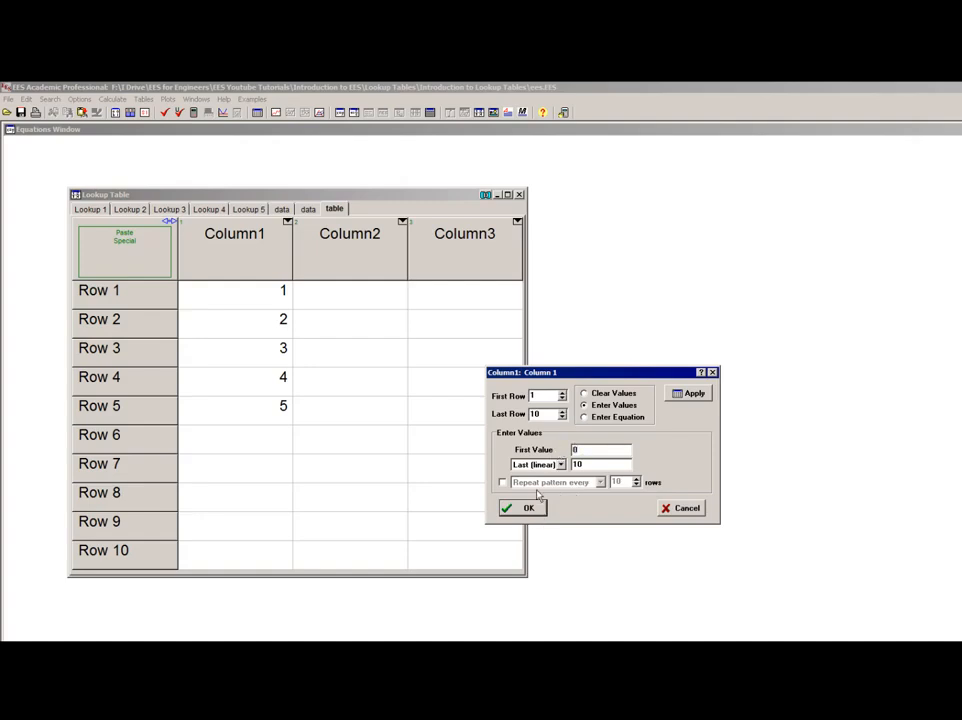
pyautogui.click(522, 508)
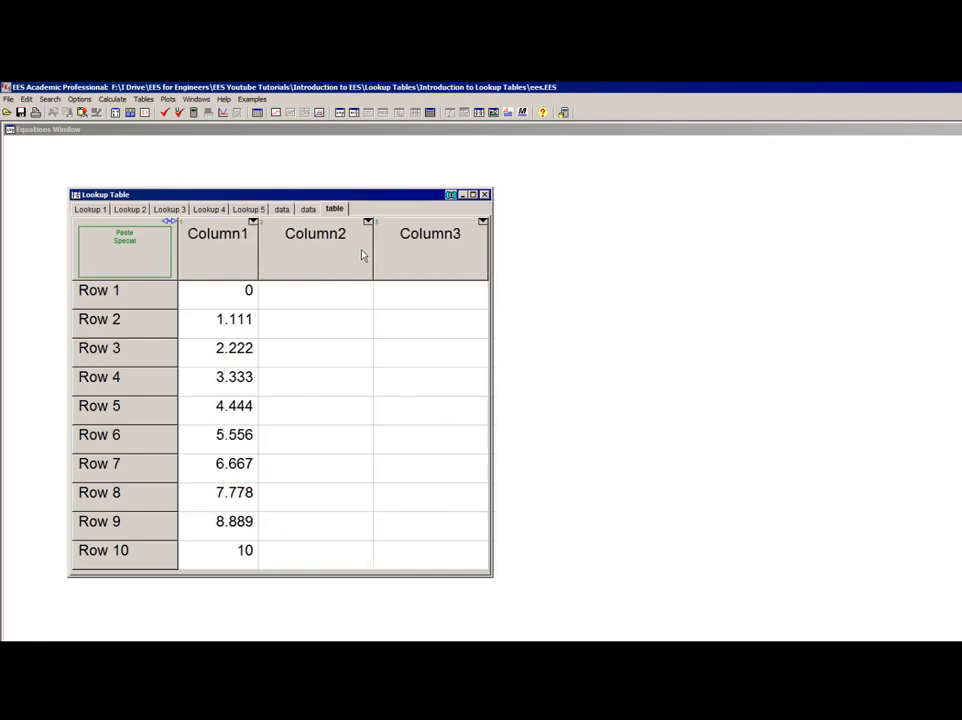
pyautogui.moveTo(192, 252)
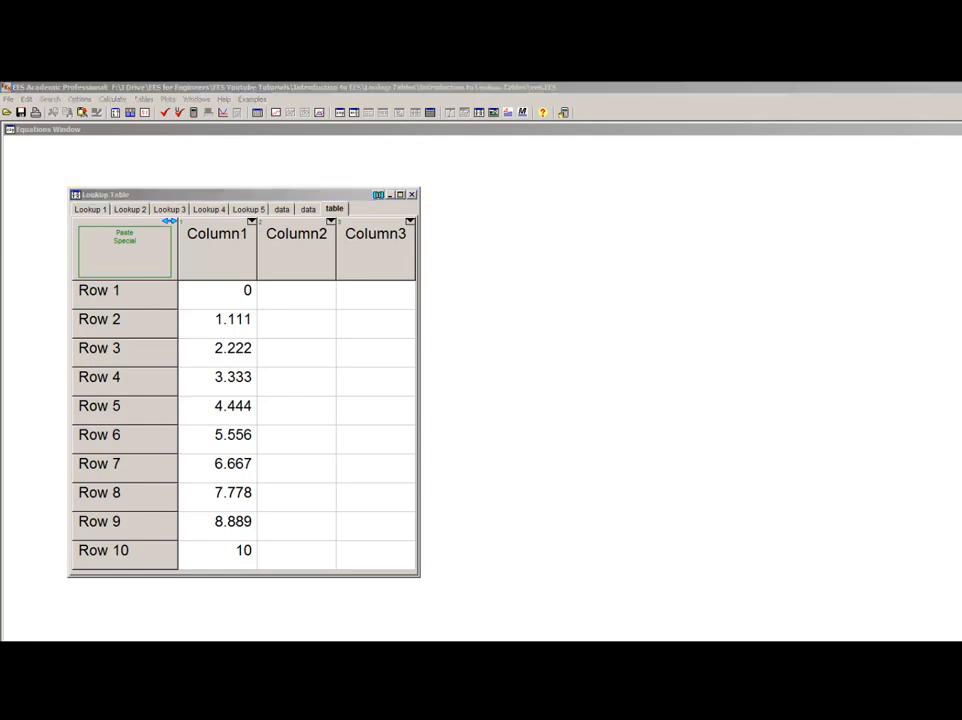
# Fill Column2 from 0 to 10 over 12 rows, confirming the two added rows.
pyautogui.rightClick(296, 232)
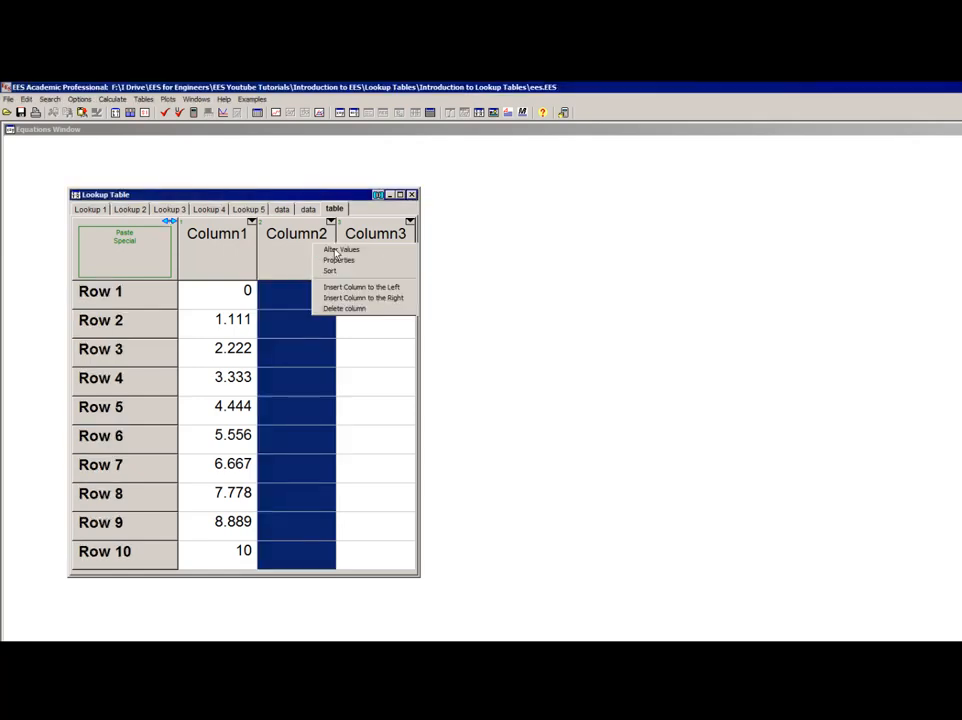
pyautogui.click(340, 248)
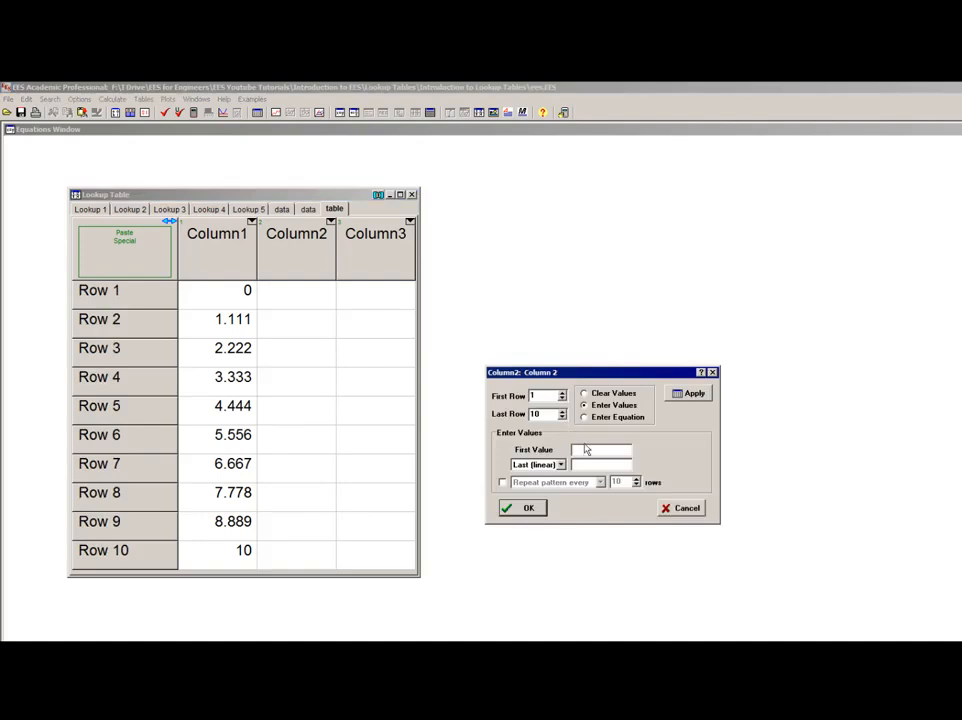
pyautogui.write('0')
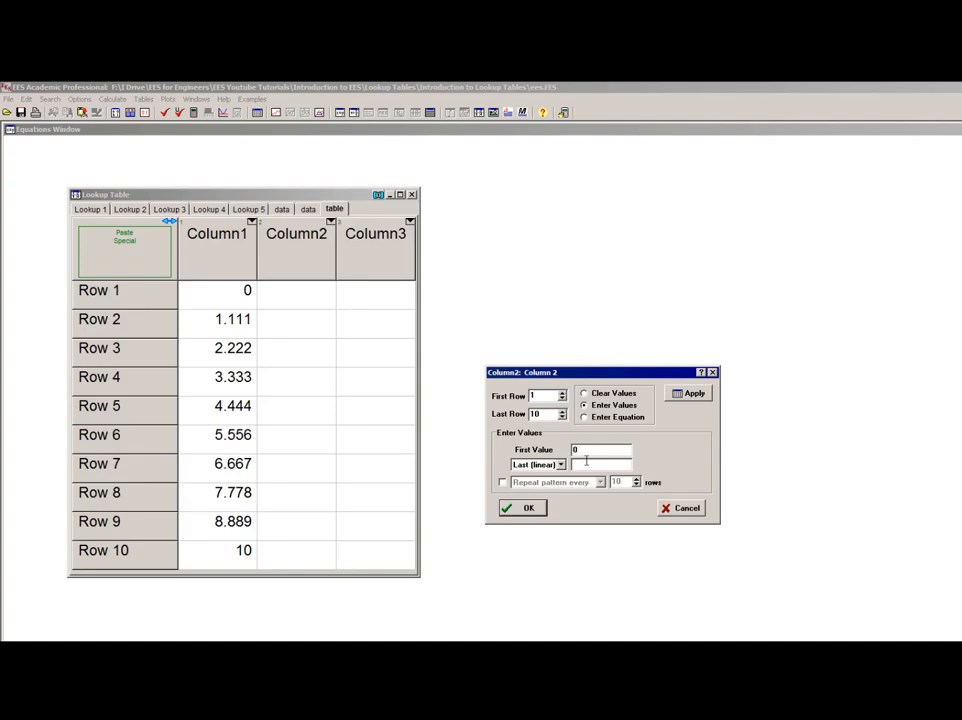
pyautogui.write('10')
pyautogui.write('12')
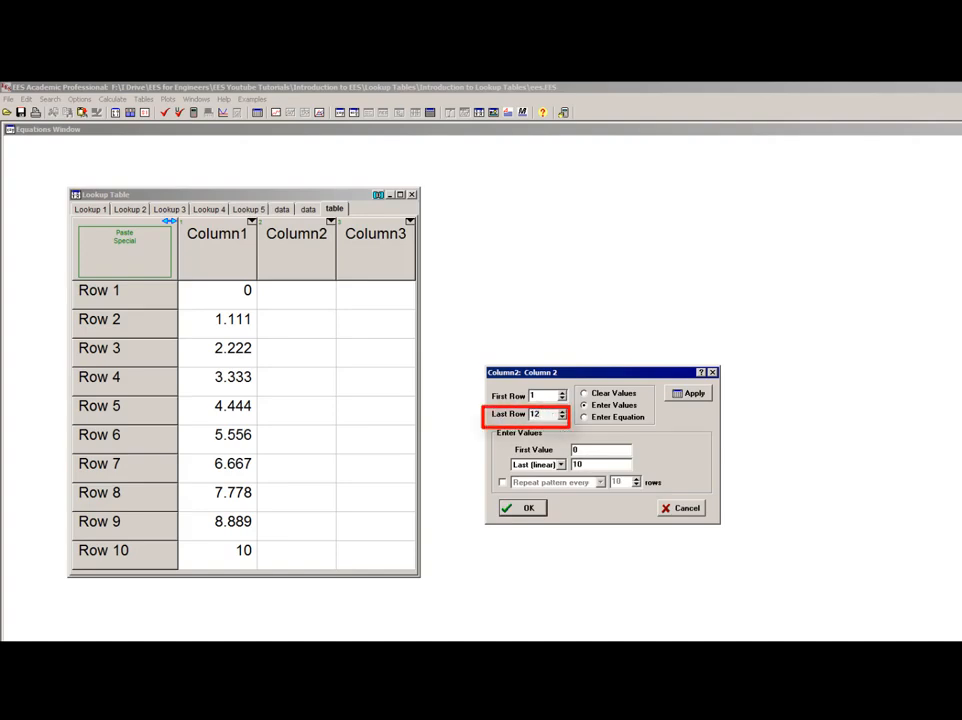
pyautogui.click(522, 508)
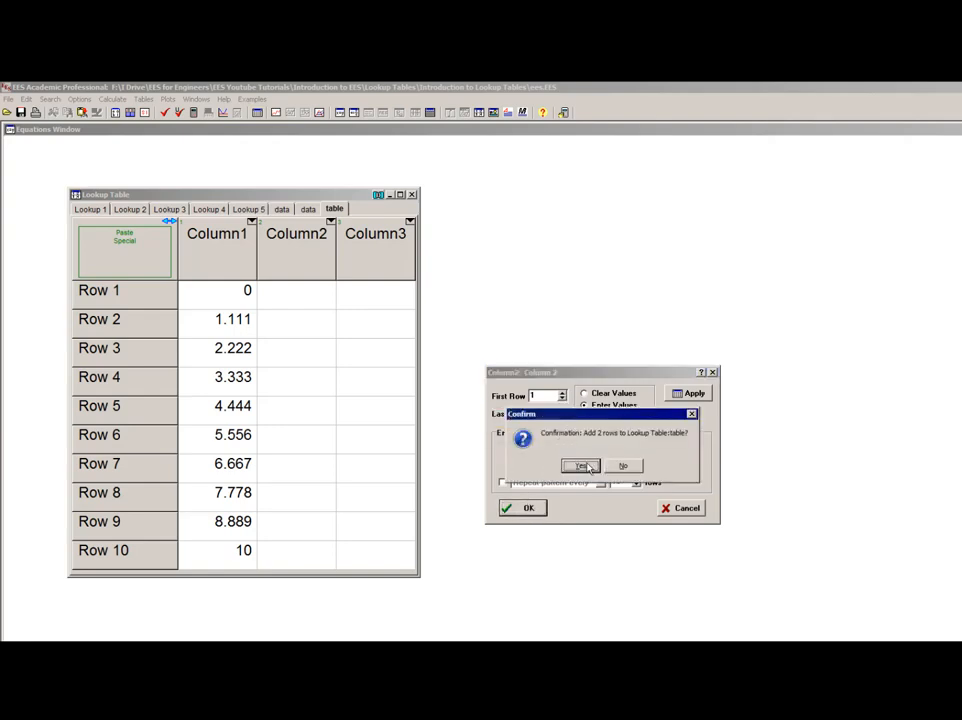
pyautogui.click(582, 464)
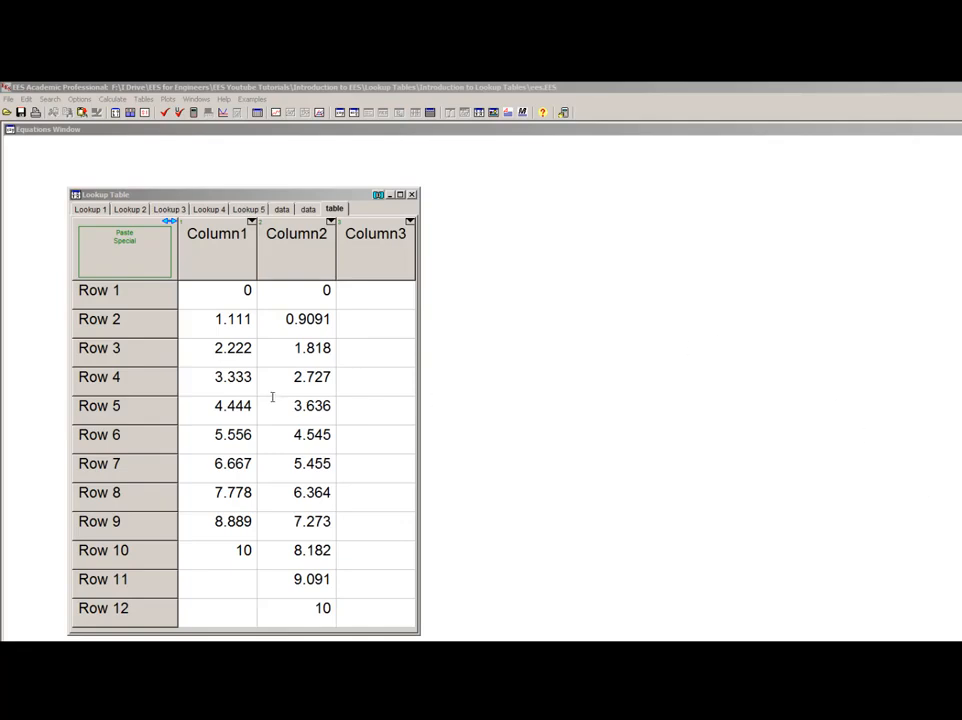
pyautogui.moveTo(276, 480)
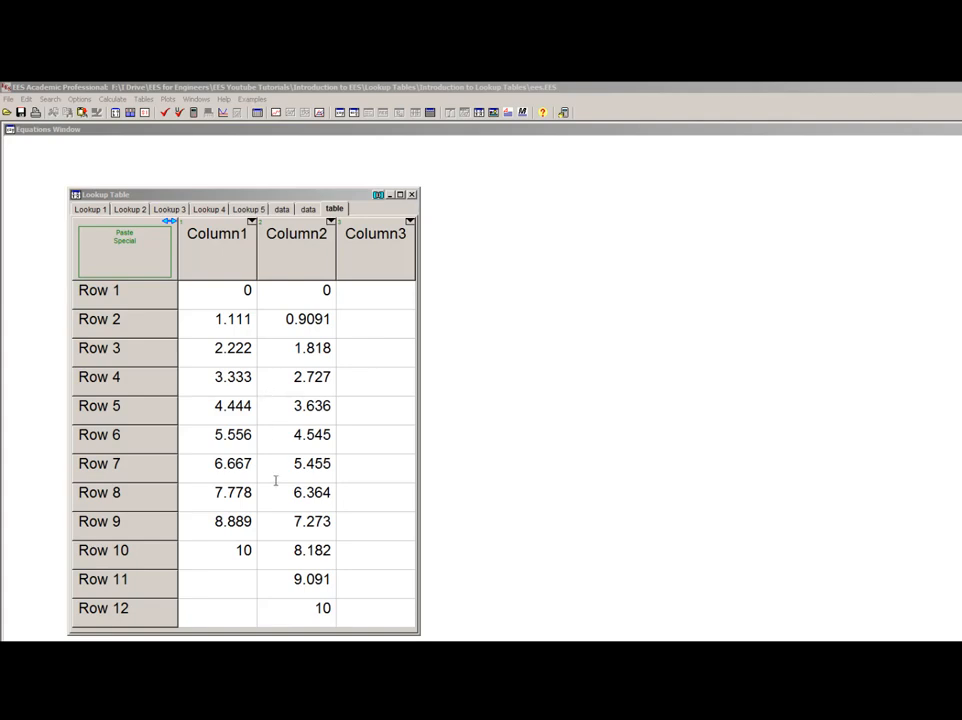
pyautogui.moveTo(150, 356)
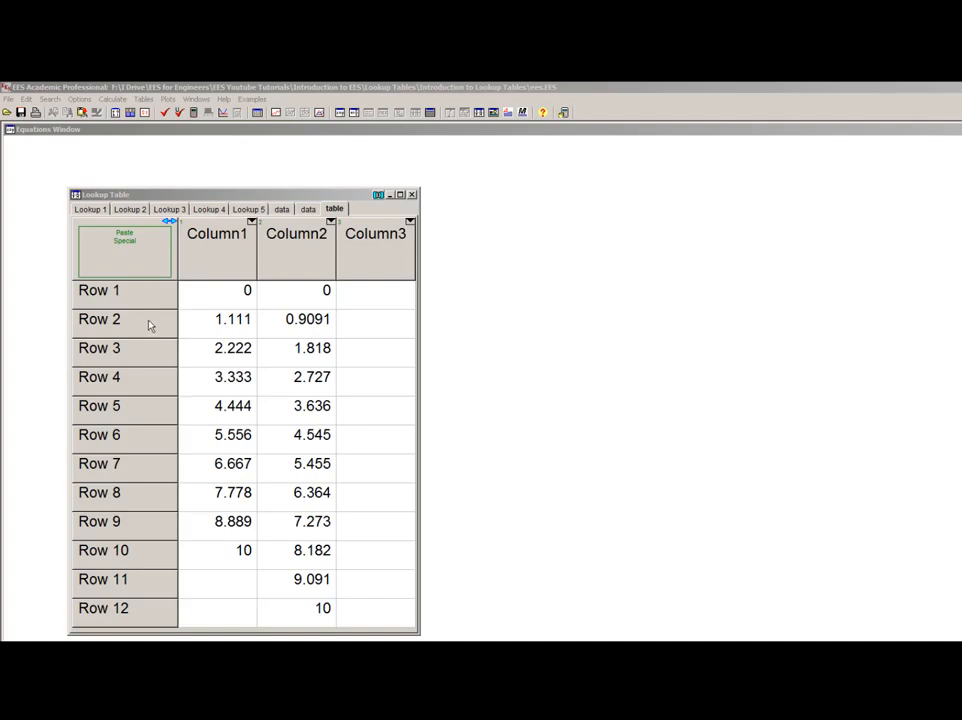
# Review the Paste Special column separator options and cancel without pasting.
pyautogui.click(124, 248)
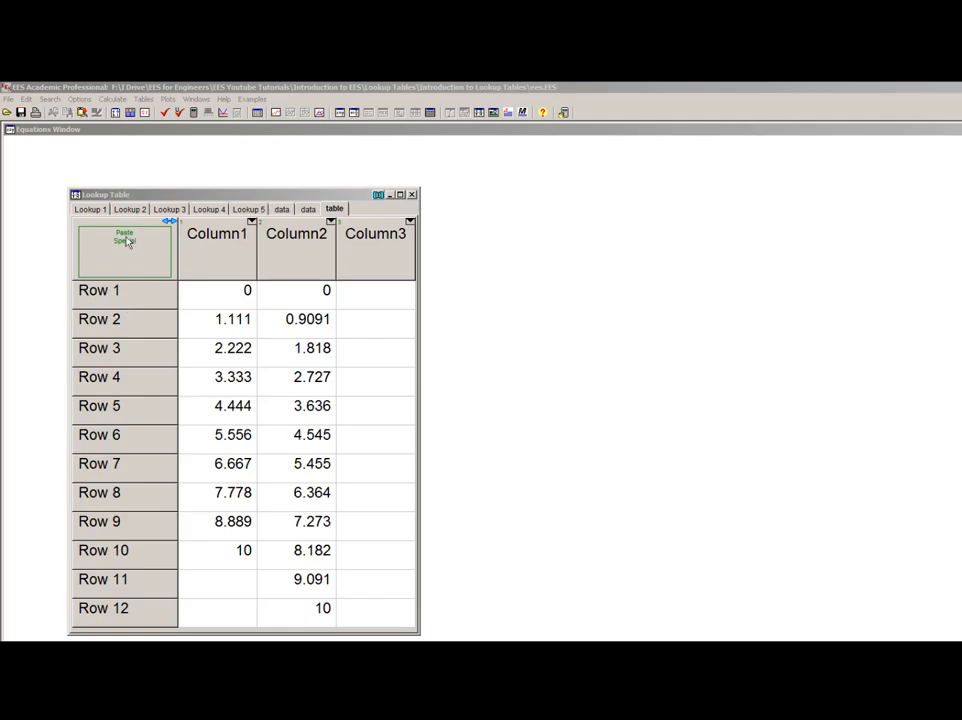
pyautogui.click(124, 250)
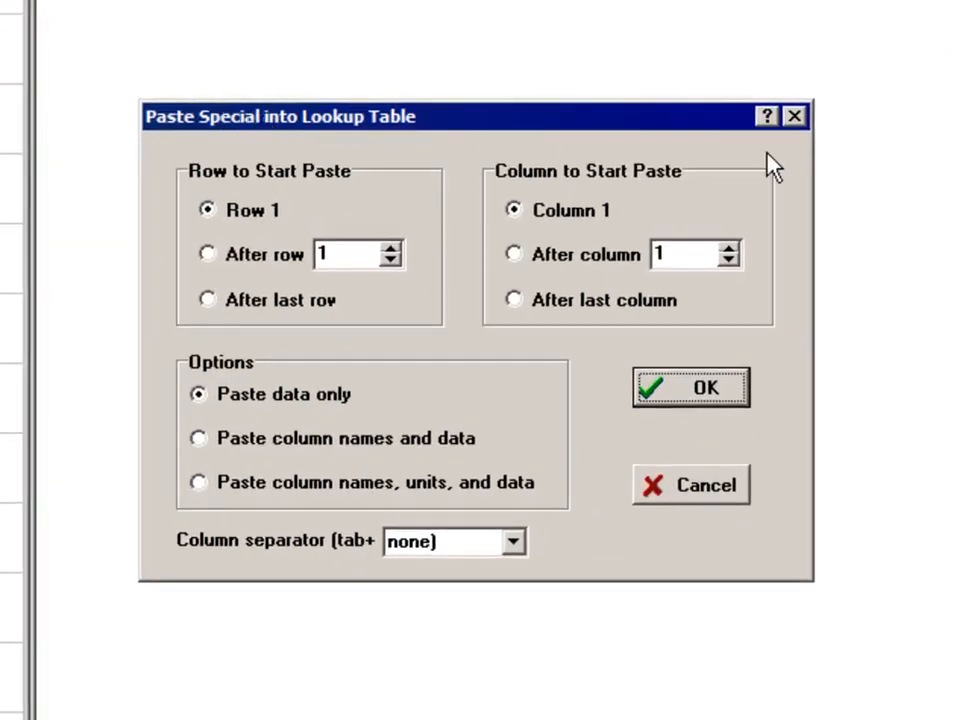
pyautogui.moveTo(936, 164)
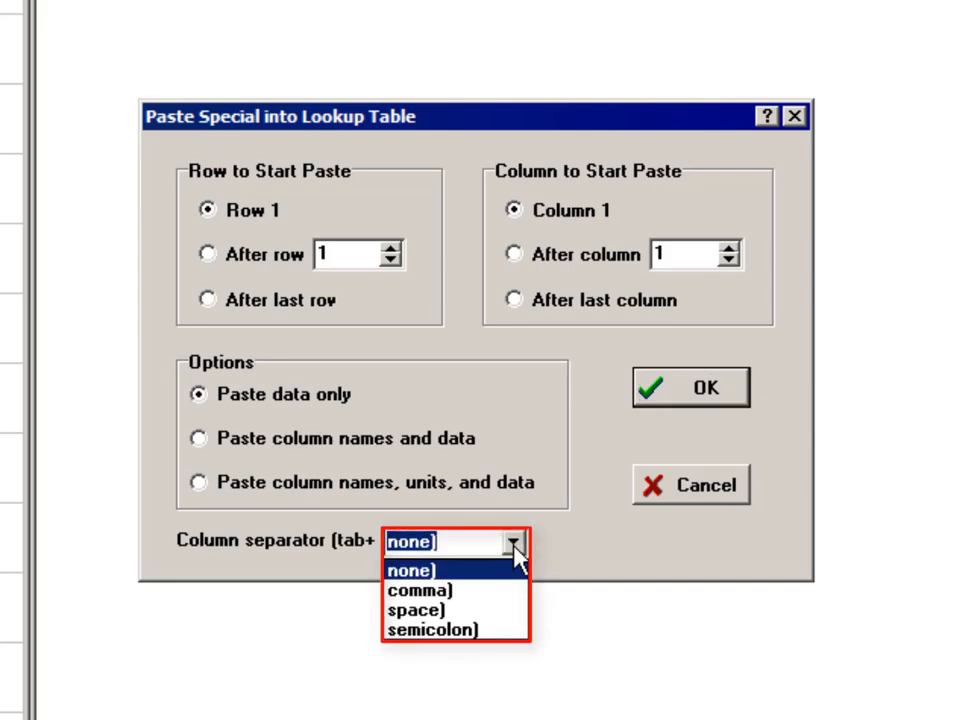
pyautogui.click(410, 568)
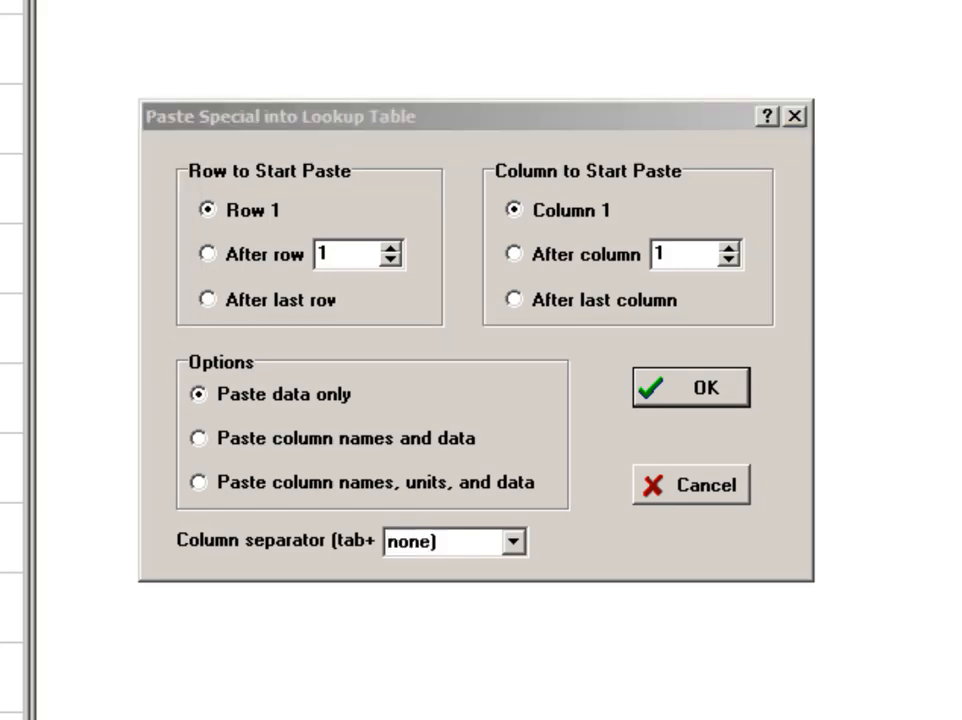
pyautogui.click(692, 388)
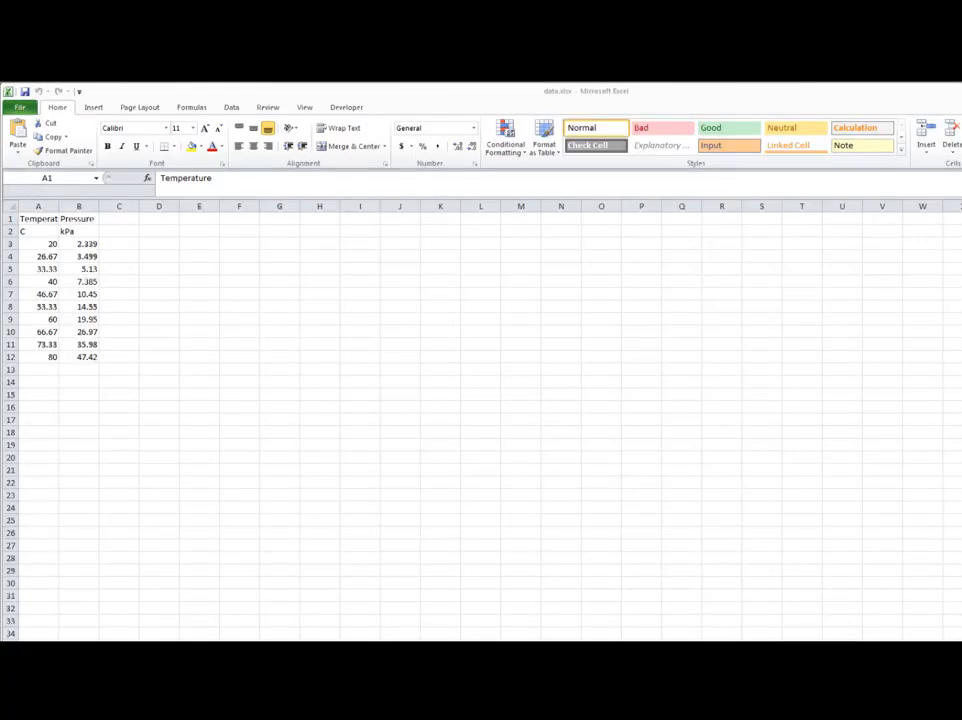
# Copy the Temperature and Pressure value rows in Excel and return to EES.
pyautogui.click(38, 218)
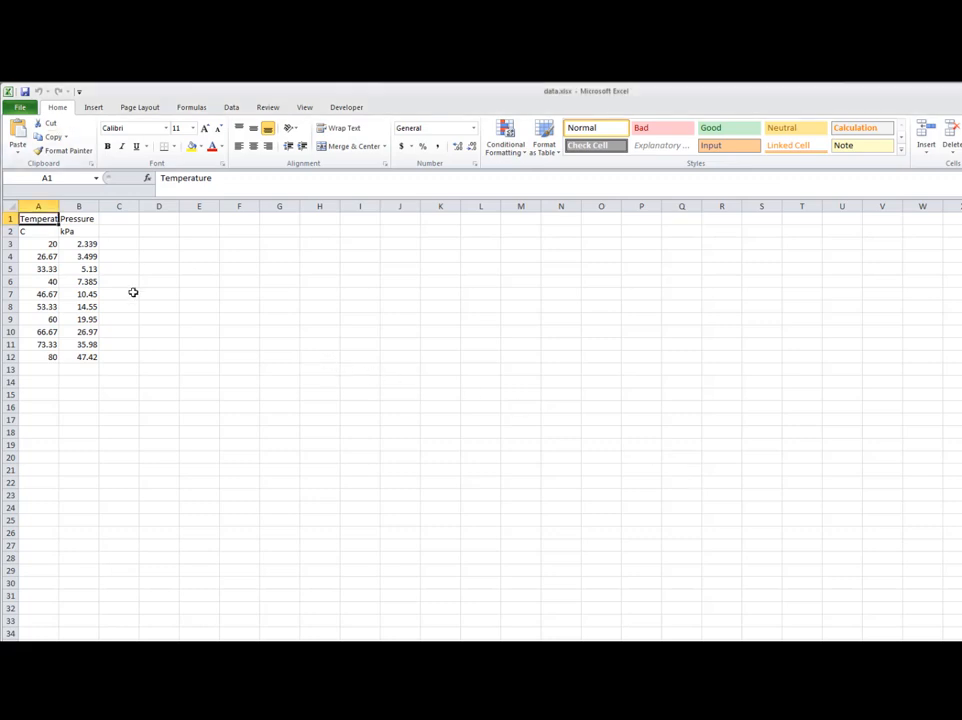
pyautogui.click(40, 244)
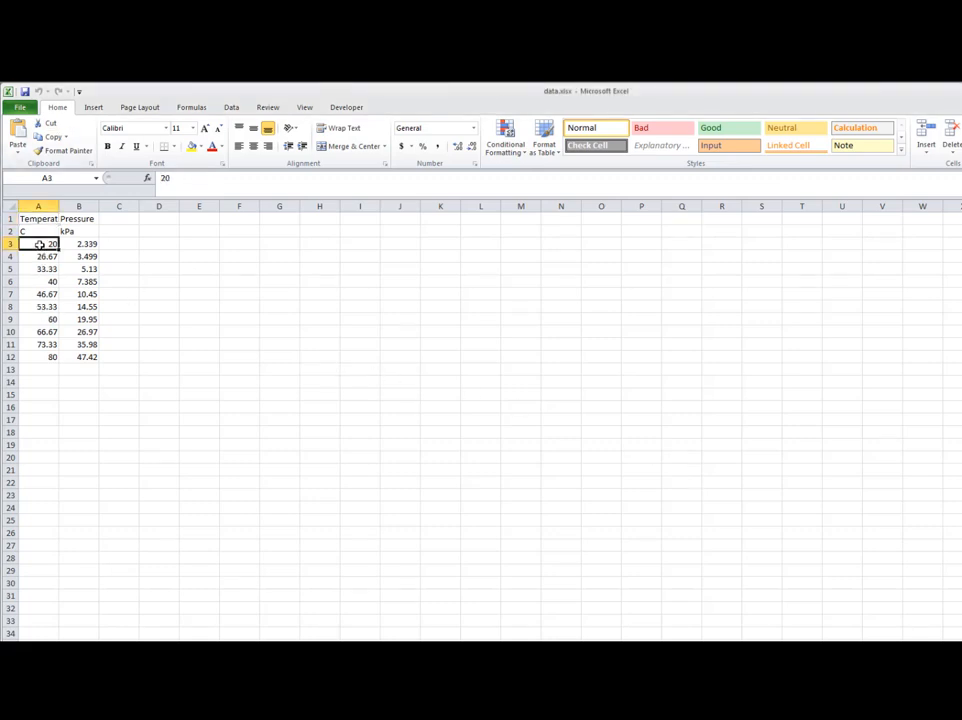
pyautogui.click(38, 206)
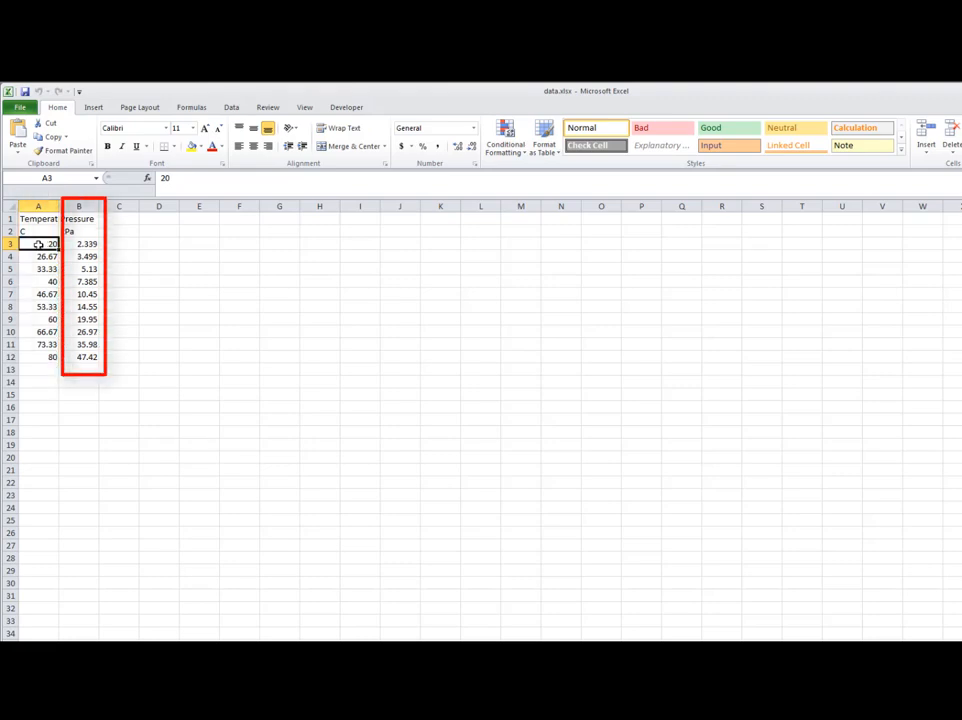
pyautogui.click(86, 344)
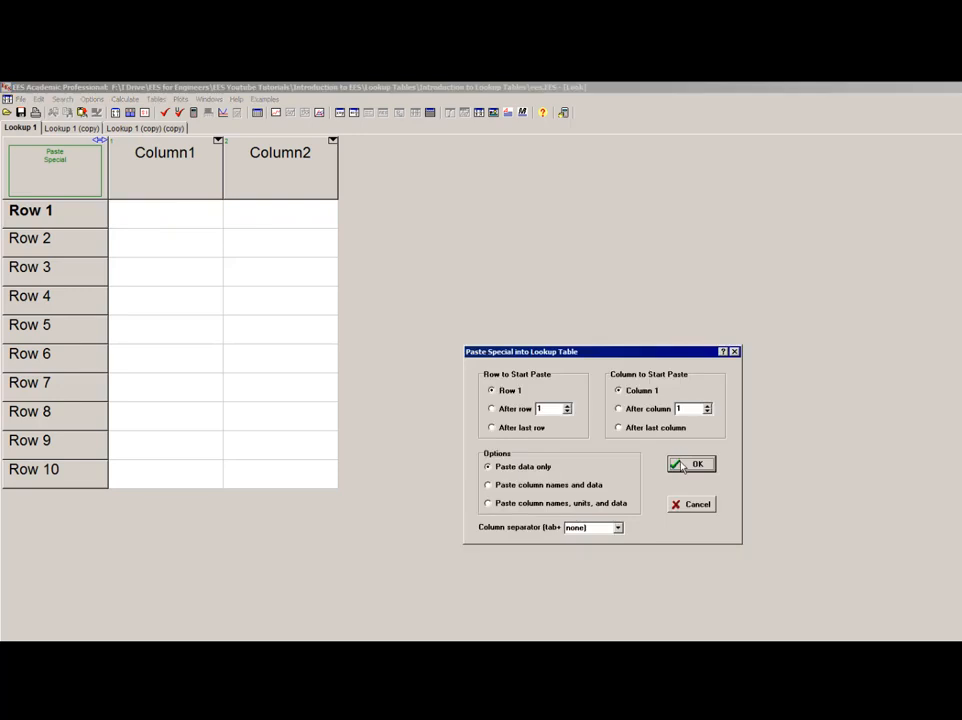
# Check the column separator choices and dismiss Paste Special again.
pyautogui.click(616, 528)
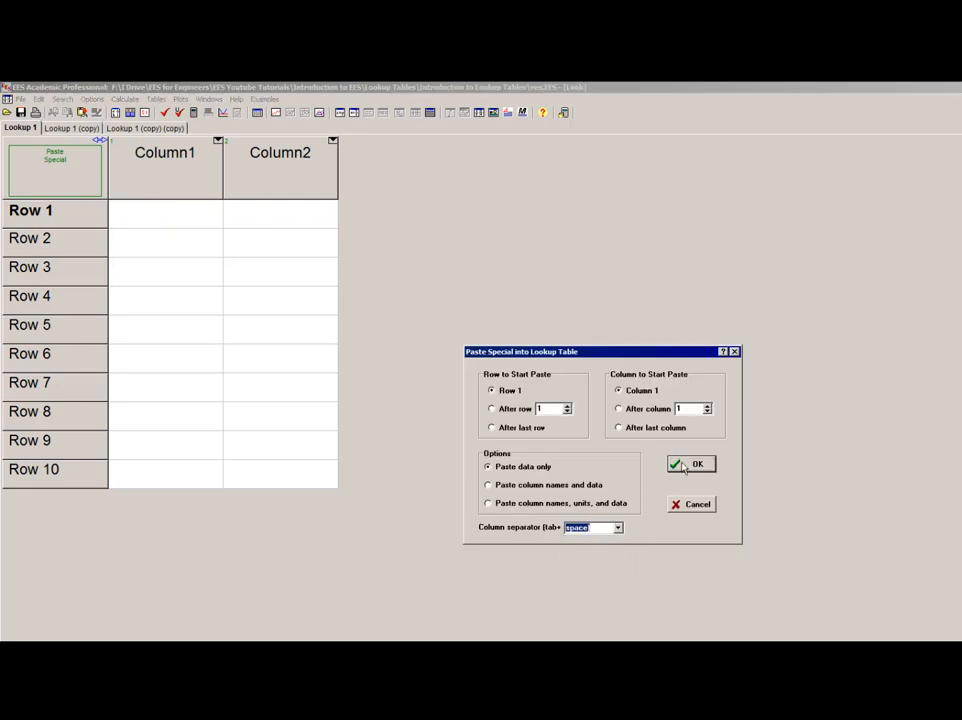
pyautogui.click(690, 464)
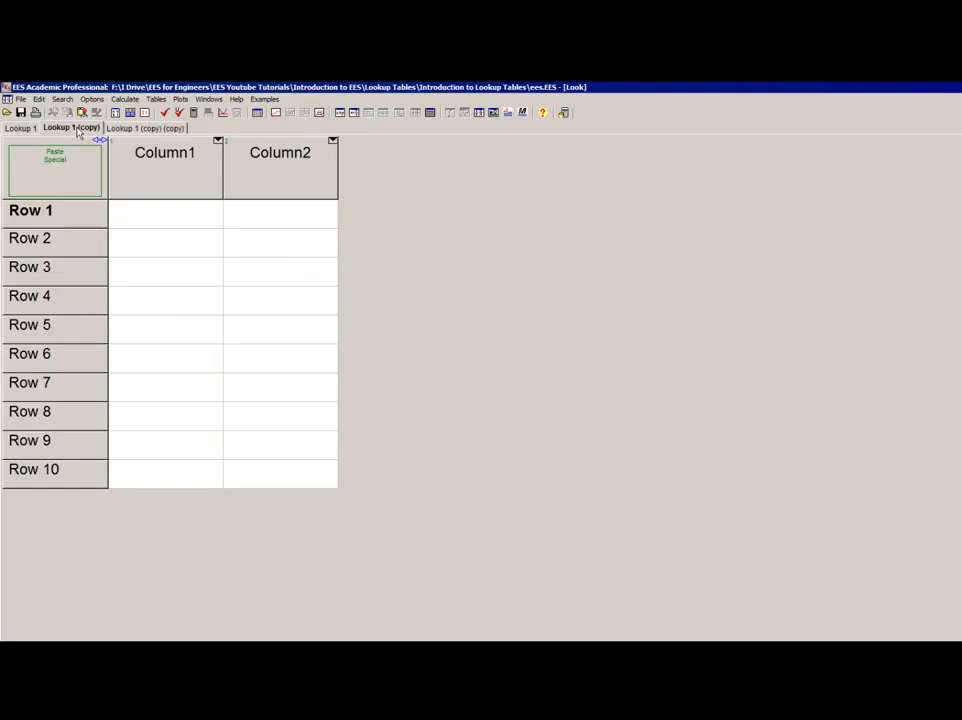
# Paste the Temperature [C] and Pressure [kPa] data with column names and units.
pyautogui.click(54, 156)
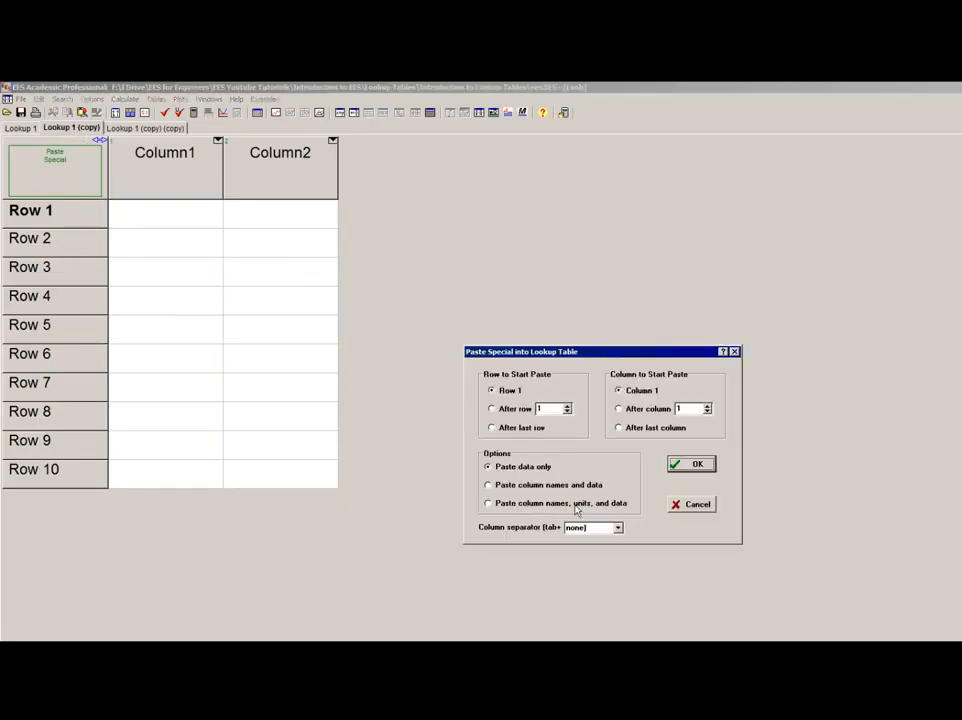
pyautogui.click(488, 504)
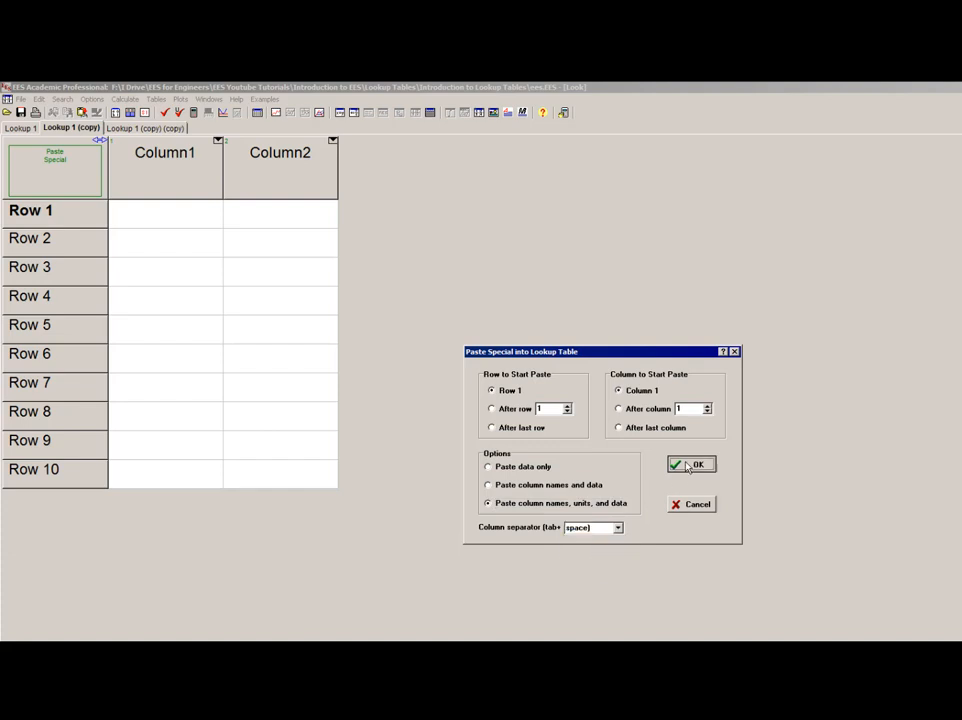
pyautogui.click(692, 464)
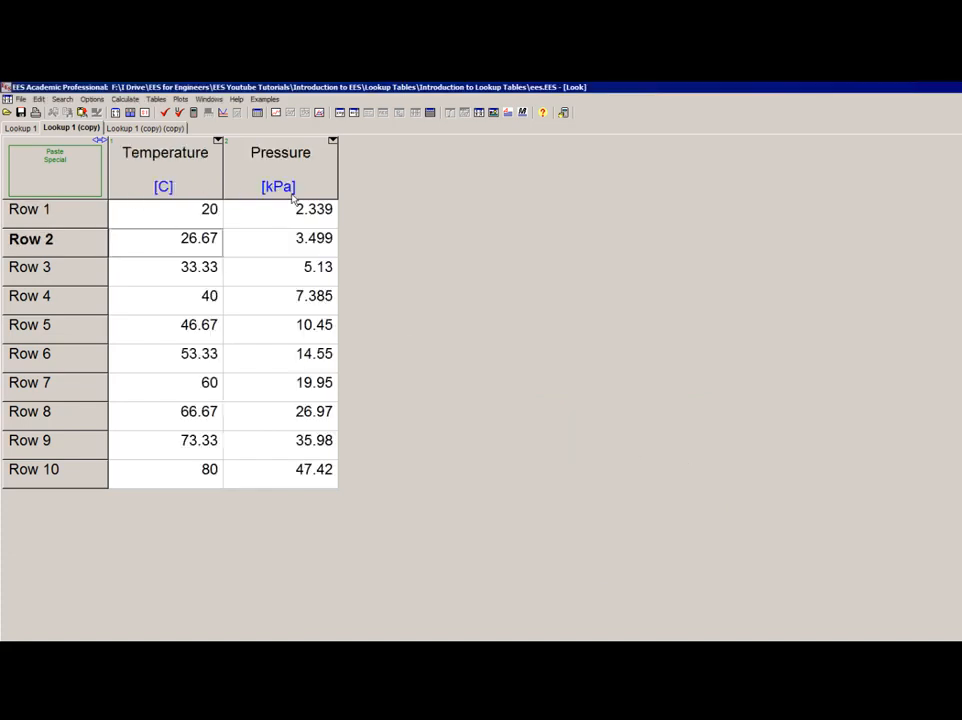
pyautogui.moveTo(168, 208)
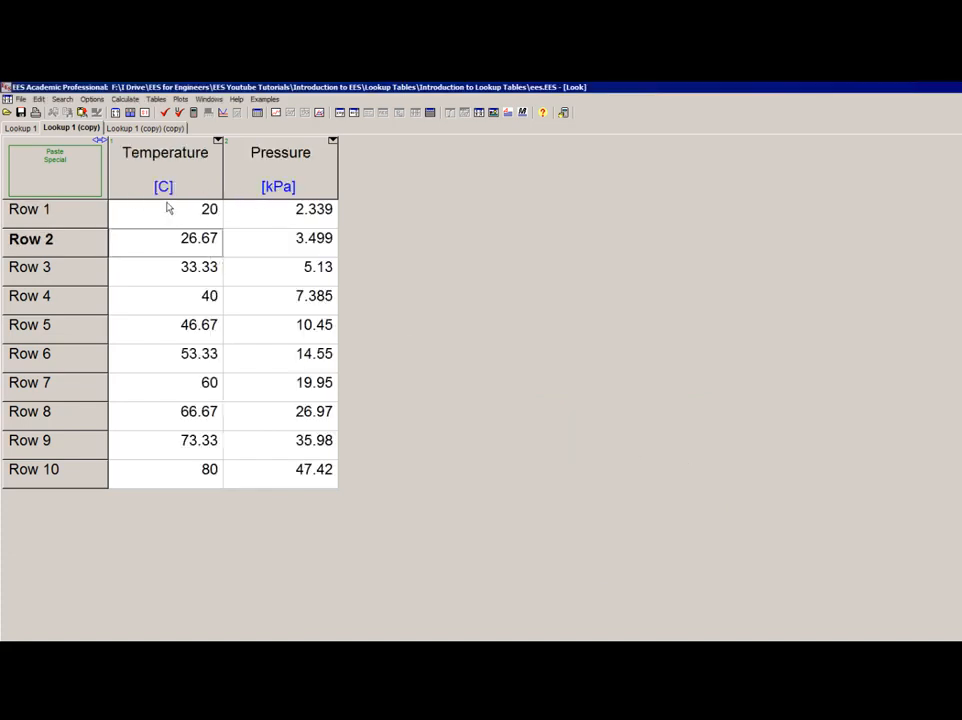
# Paste the same data with names and units into the other five-row lookup table.
pyautogui.click(144, 128)
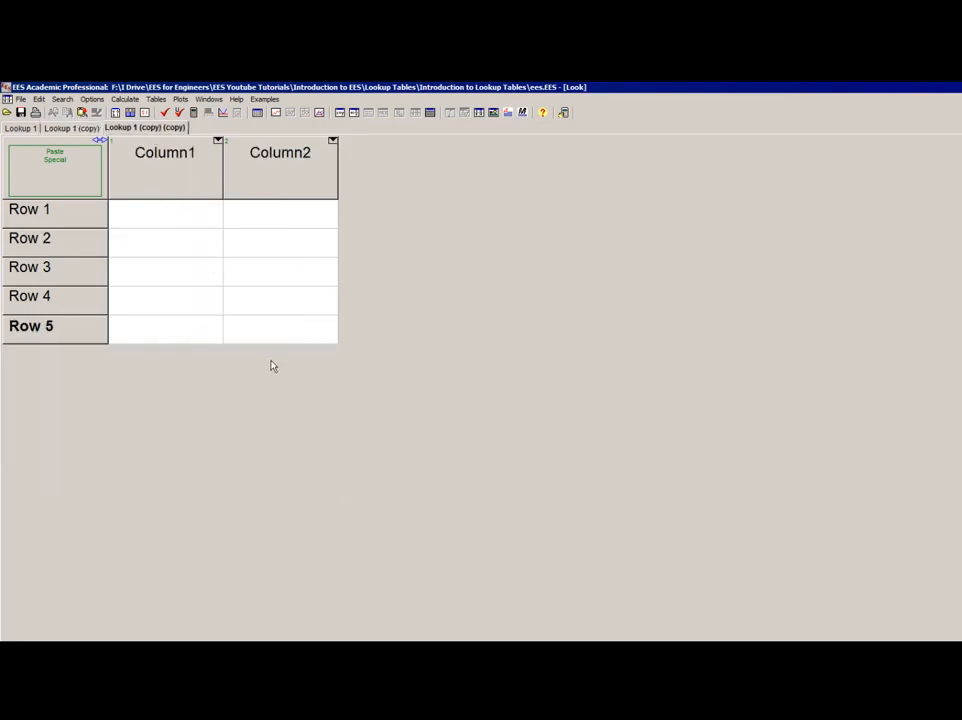
pyautogui.moveTo(260, 358)
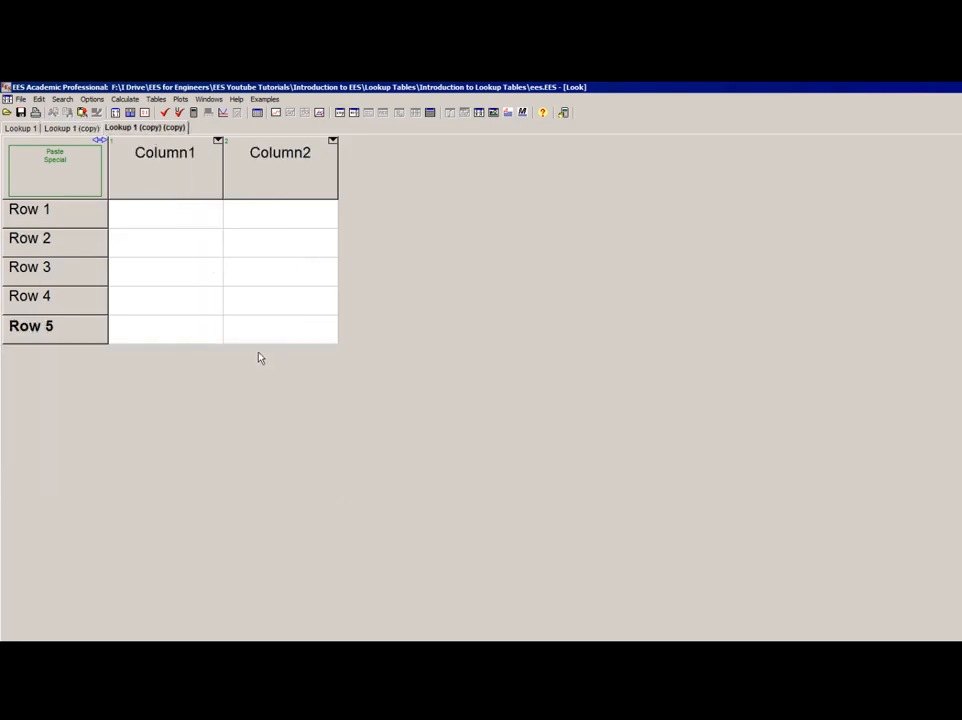
pyautogui.moveTo(136, 248)
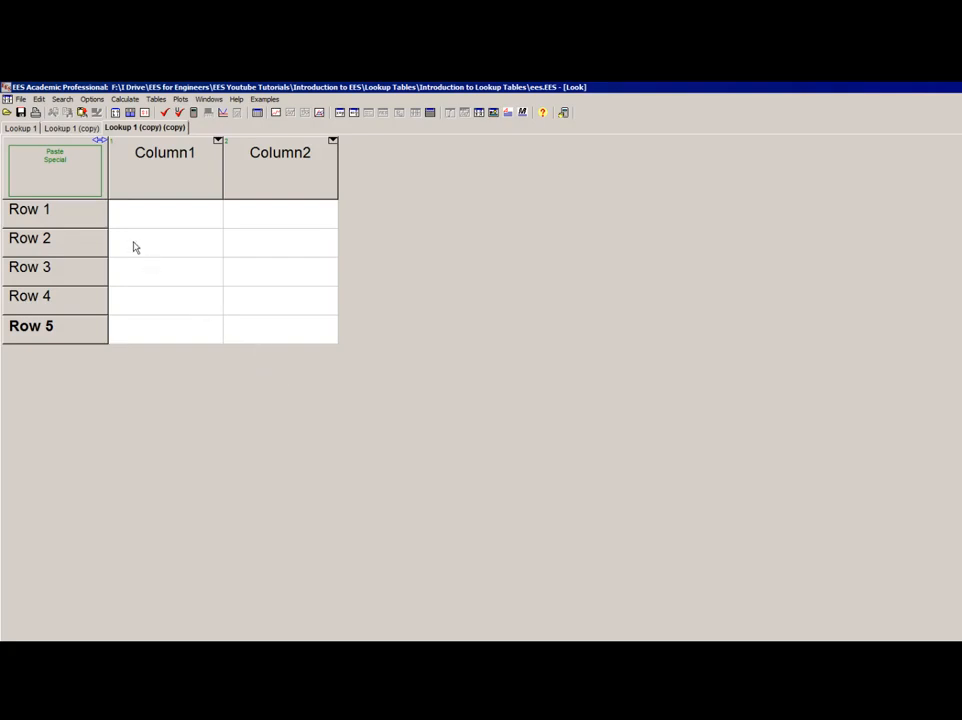
pyautogui.click(280, 152)
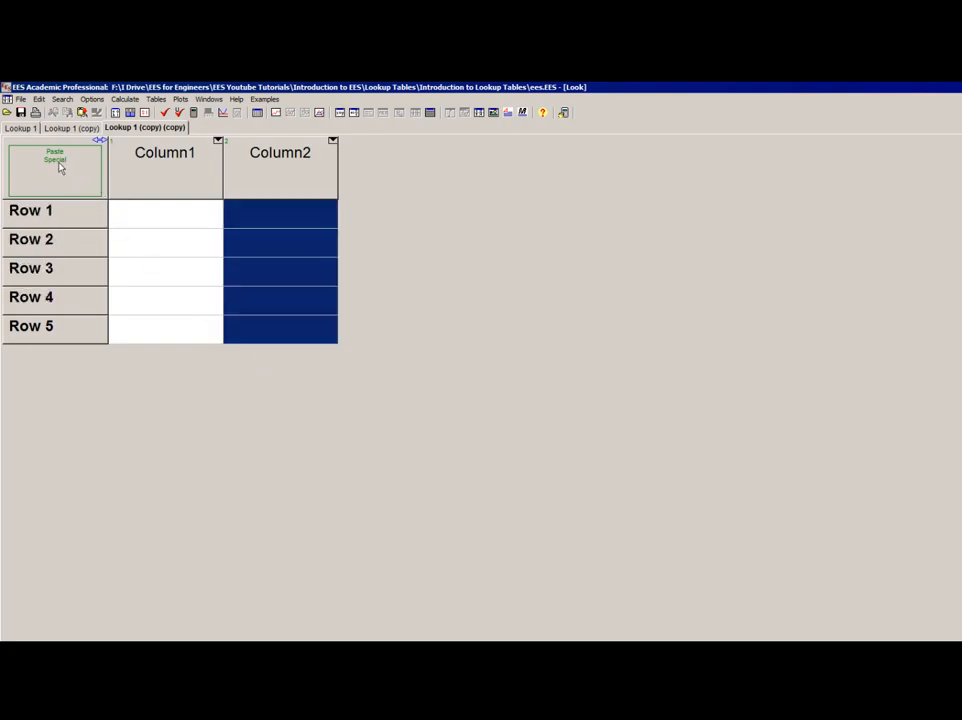
pyautogui.moveTo(128, 216)
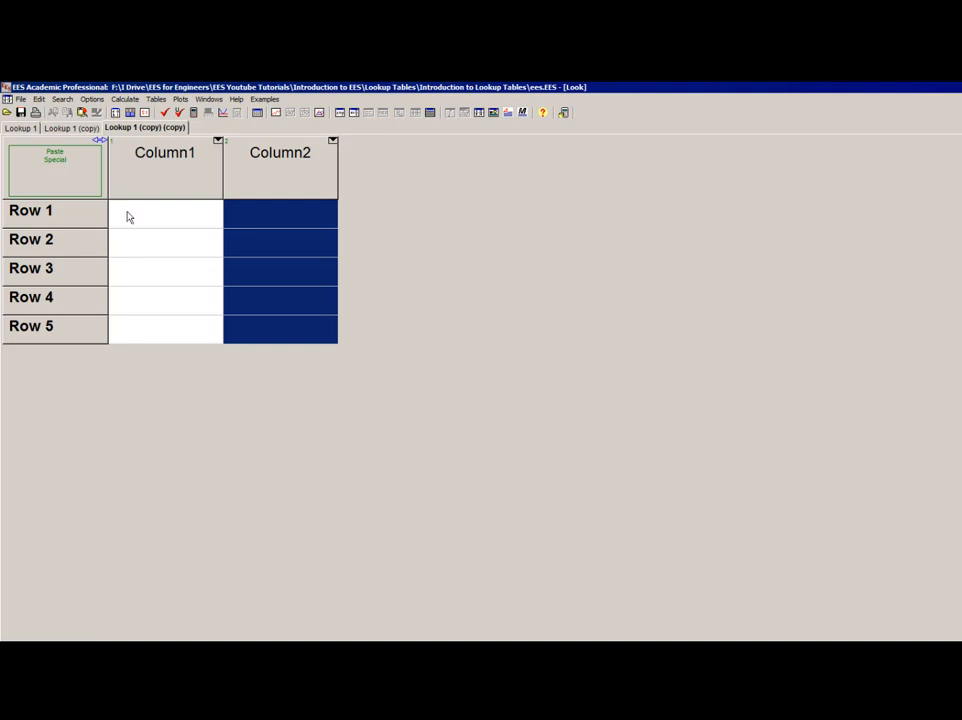
pyautogui.click(56, 168)
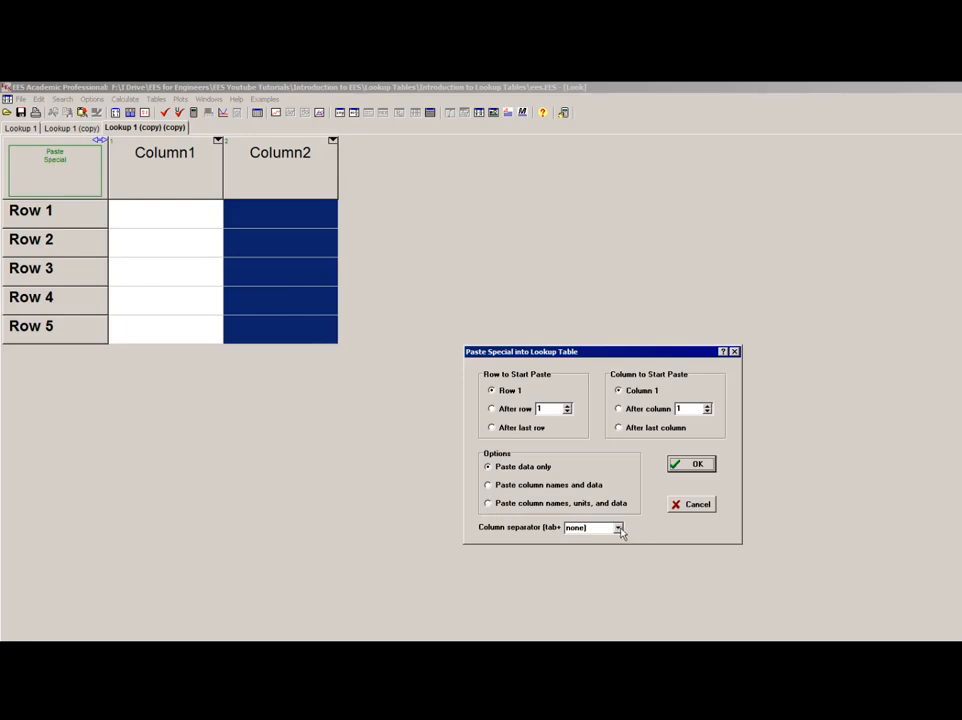
pyautogui.click(618, 528)
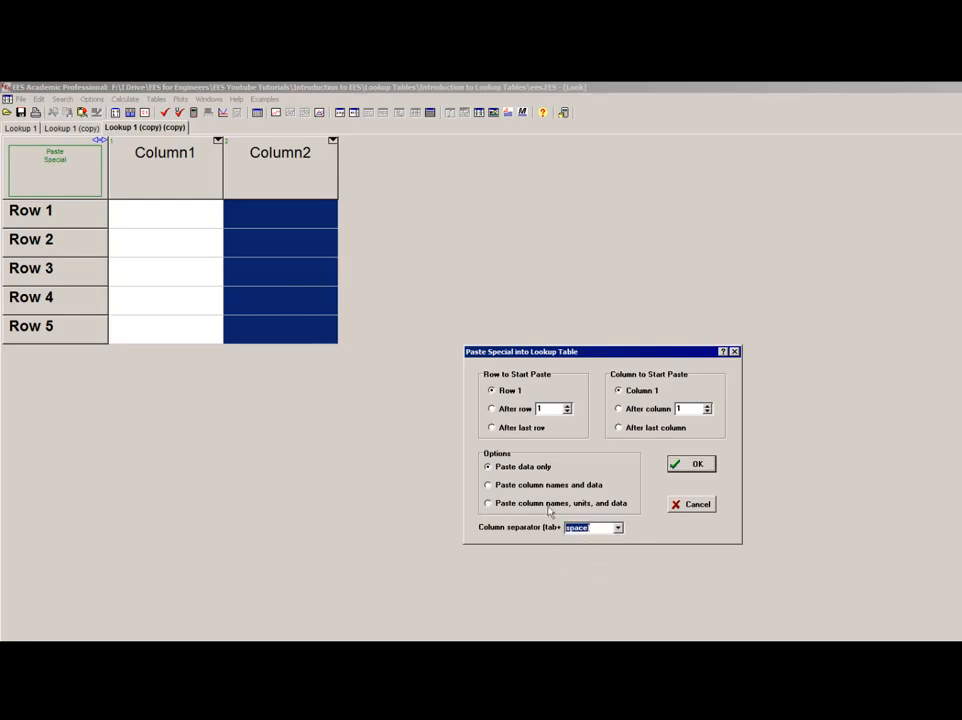
pyautogui.moveTo(608, 508)
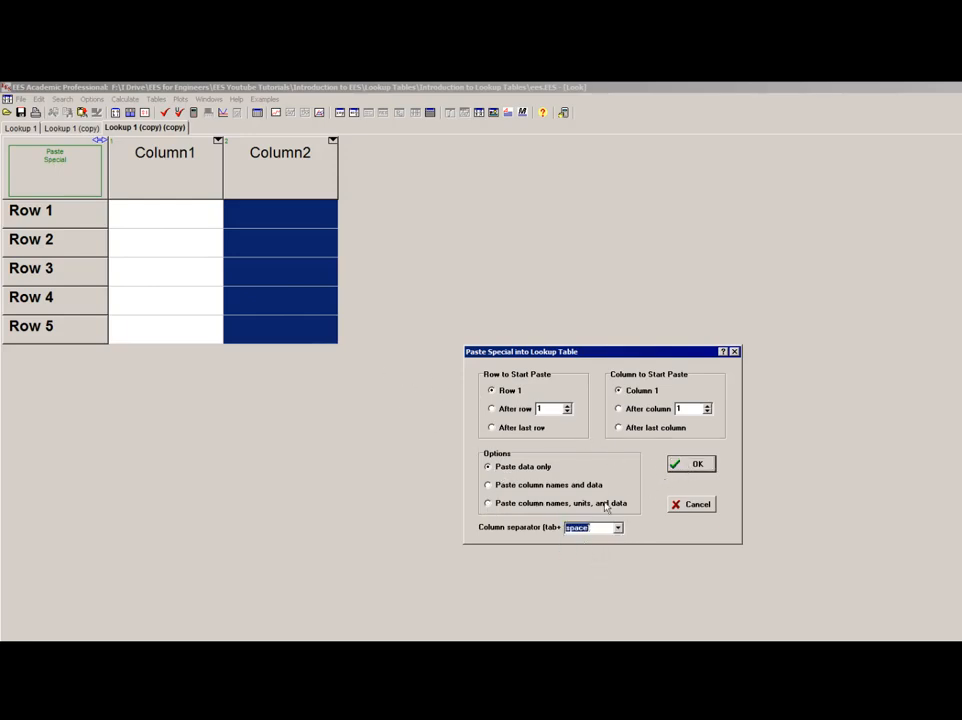
pyautogui.click(690, 464)
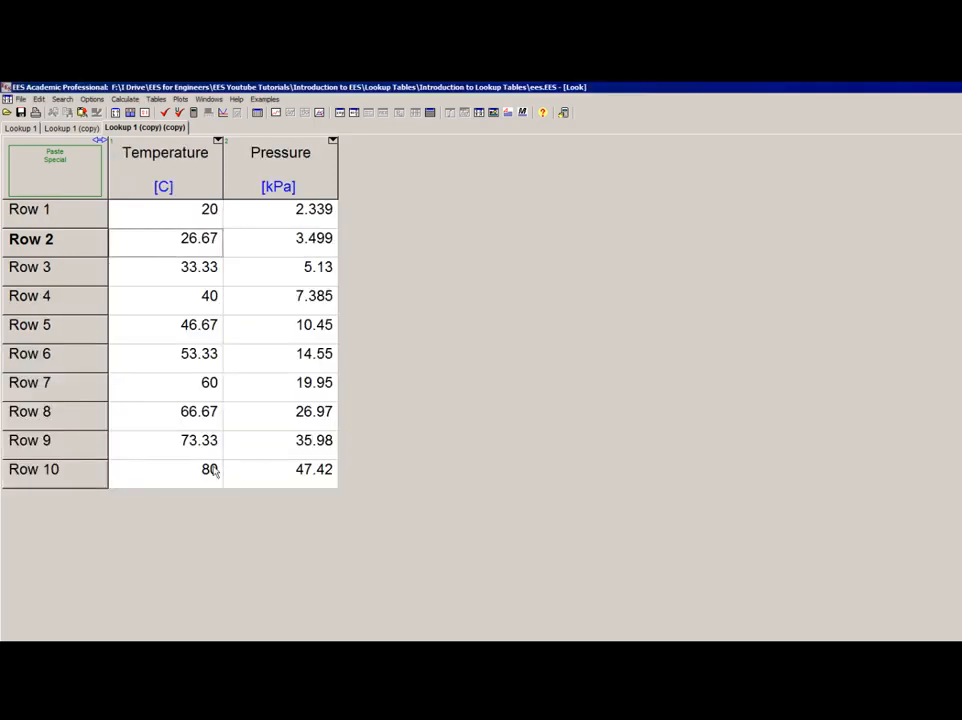
pyautogui.moveTo(234, 504)
pyautogui.write('T')
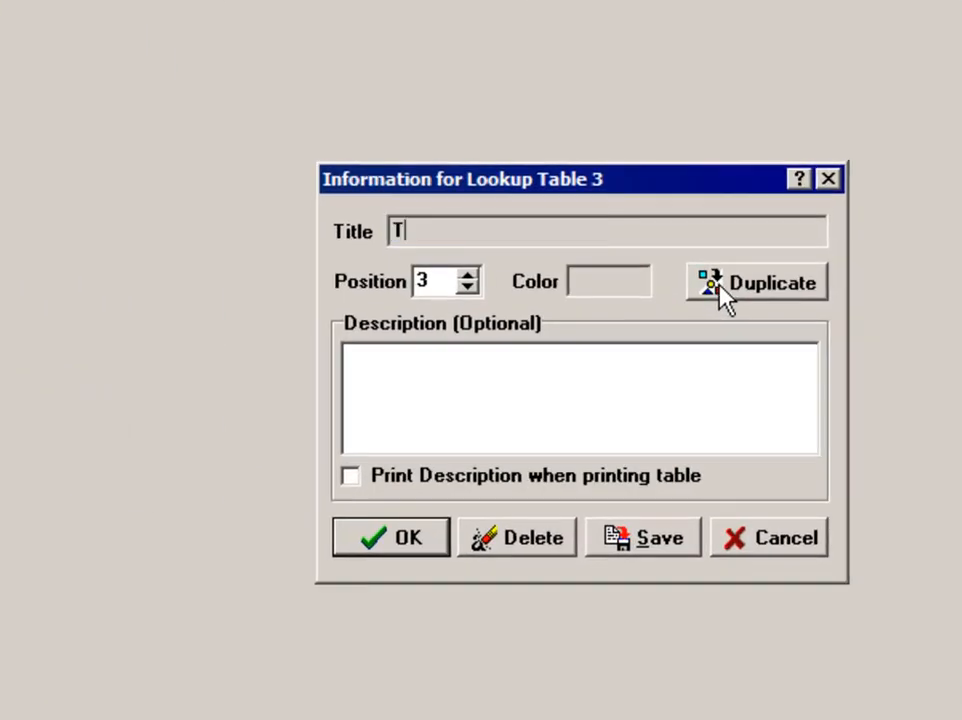
# Describe the table as 'this is my table' and set its position to 2.
pyautogui.write('able')
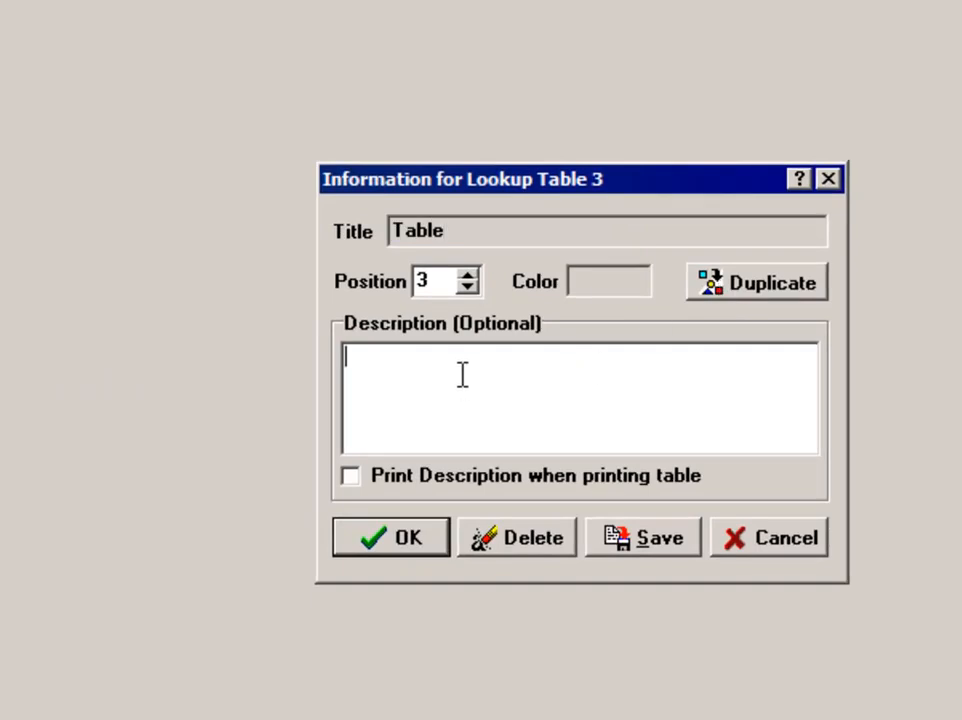
pyautogui.write('this is my')
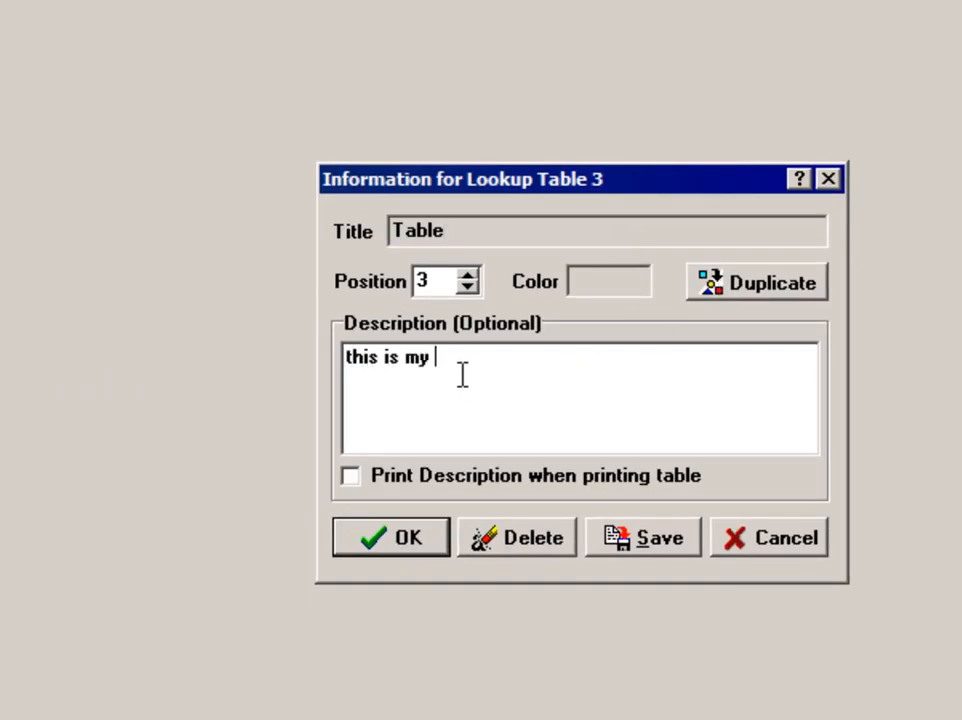
pyautogui.write('table')
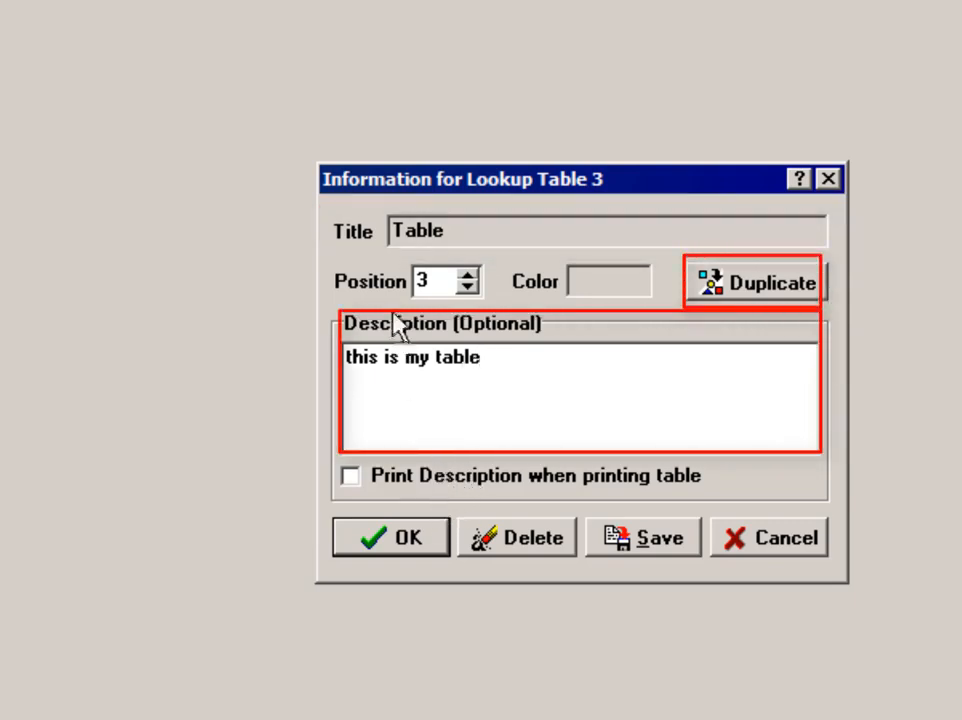
pyautogui.click(434, 280)
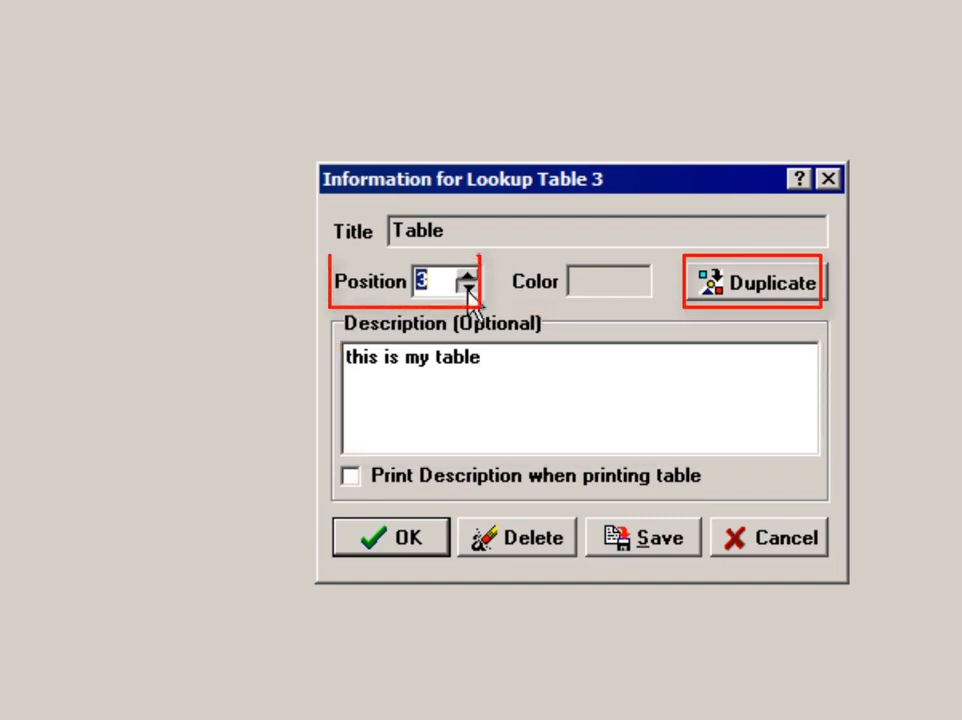
pyautogui.click(468, 290)
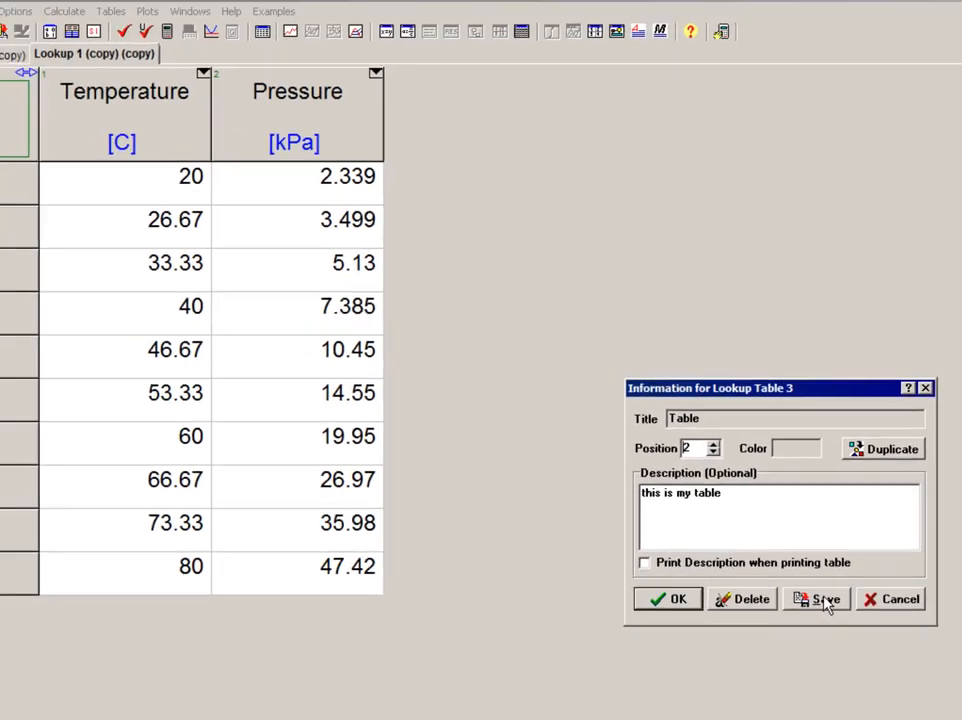
# Save the table as Table.LKT and list the available save formats.
pyautogui.click(826, 598)
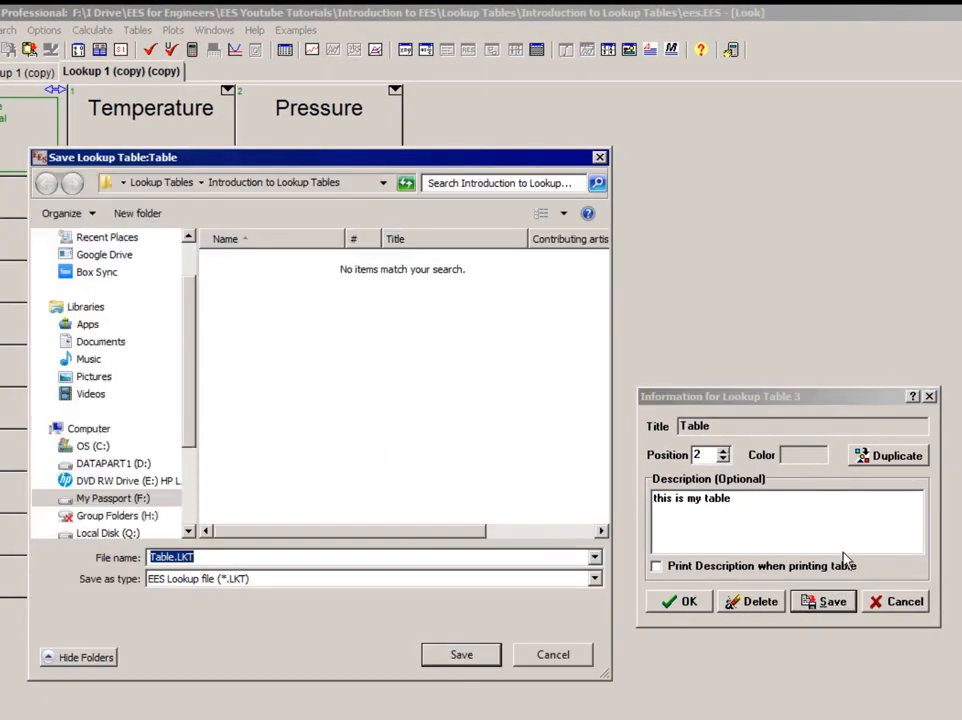
pyautogui.click(596, 578)
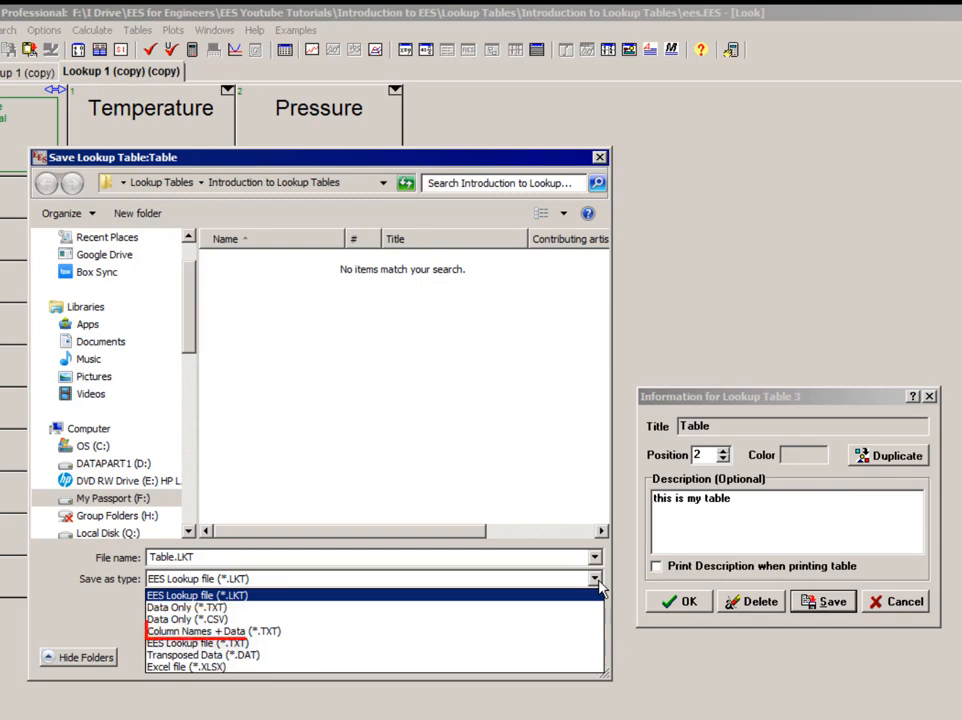
pyautogui.moveTo(212, 630)
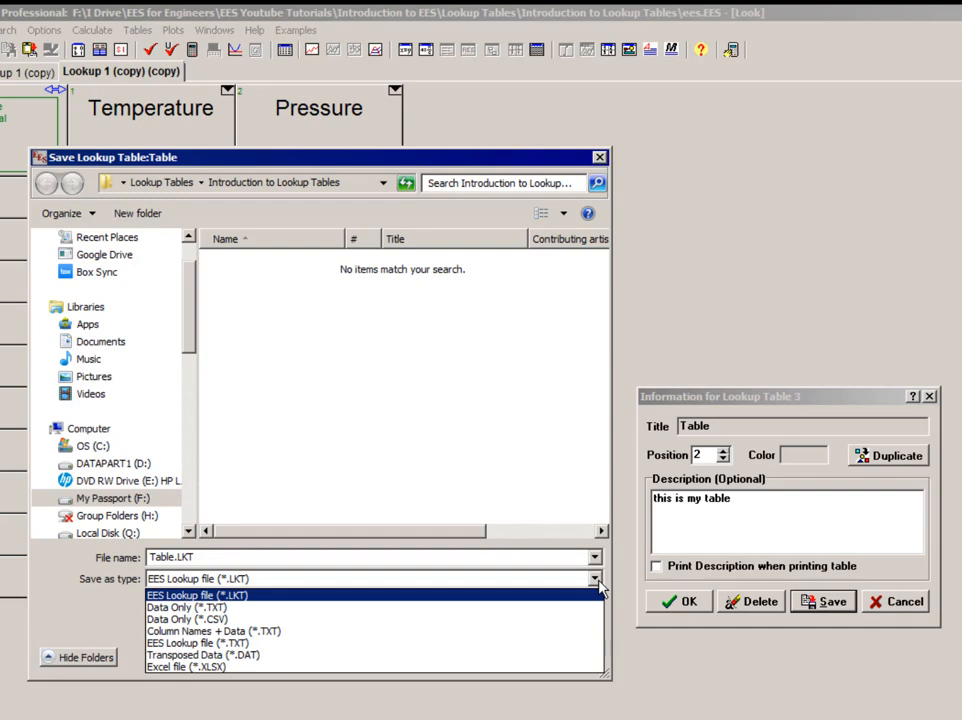
pyautogui.moveTo(600, 584)
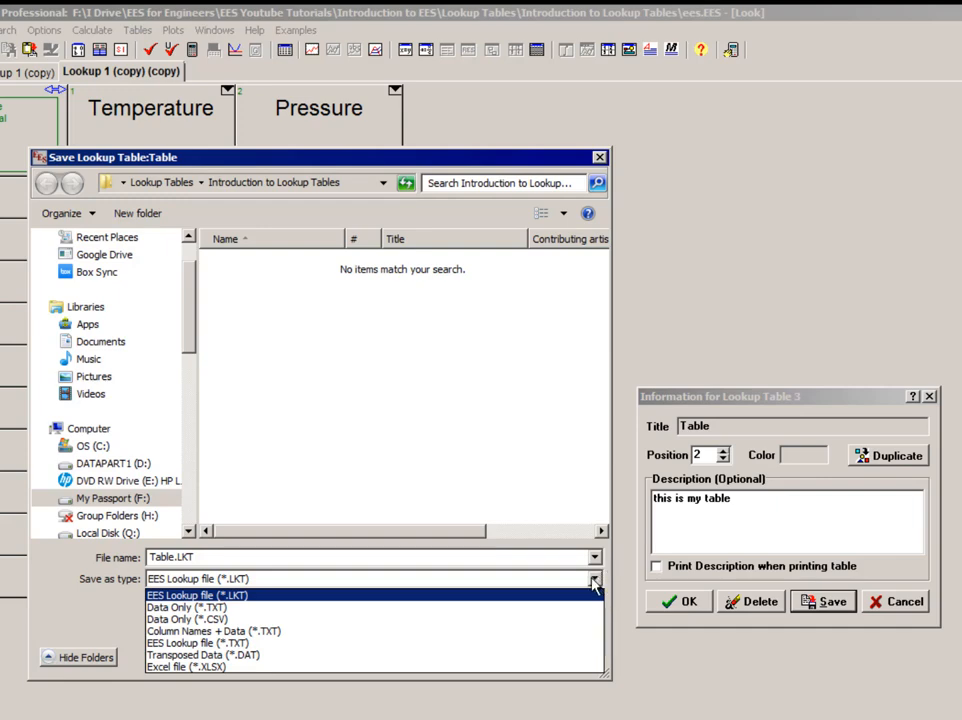
pyautogui.moveTo(530, 524)
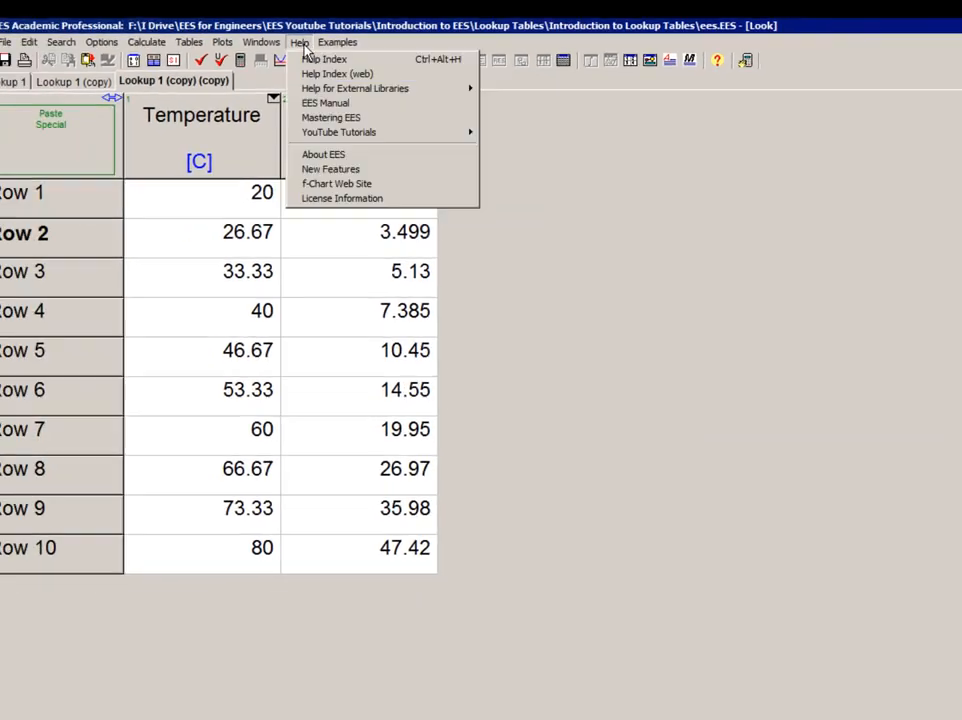
# Start Tables > Open Lookup Table and list the importable file types.
pyautogui.click(324, 58)
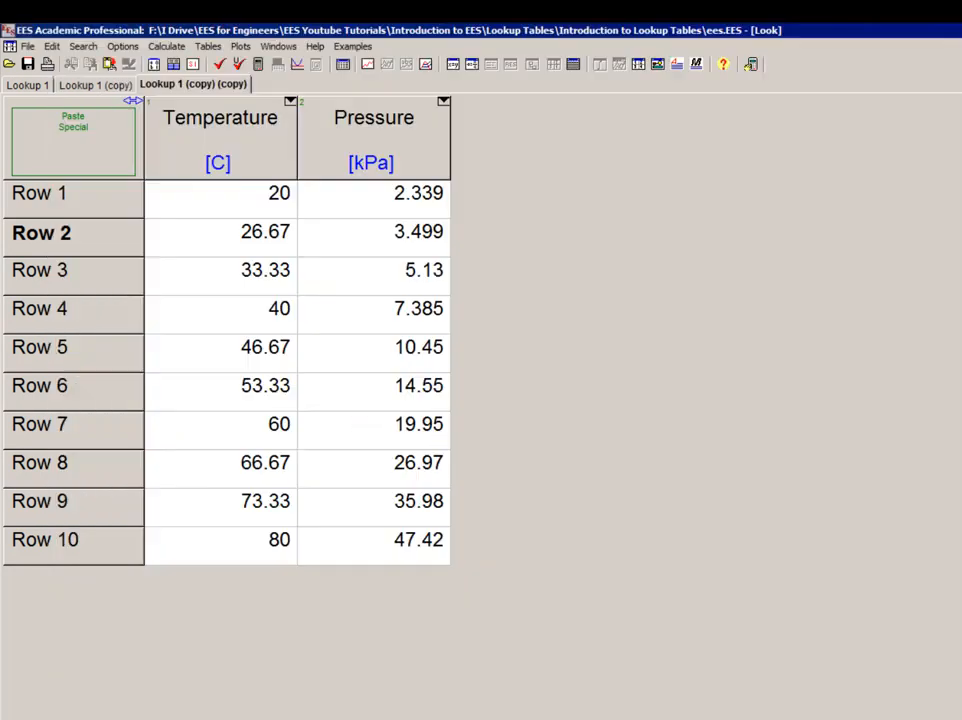
pyautogui.click(208, 46)
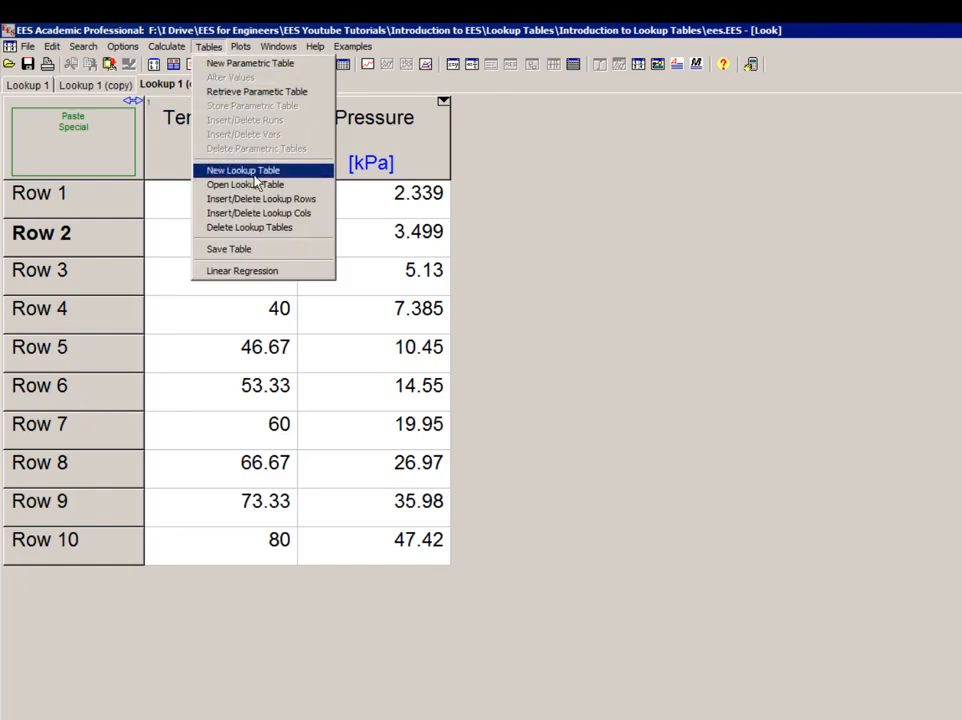
pyautogui.click(244, 184)
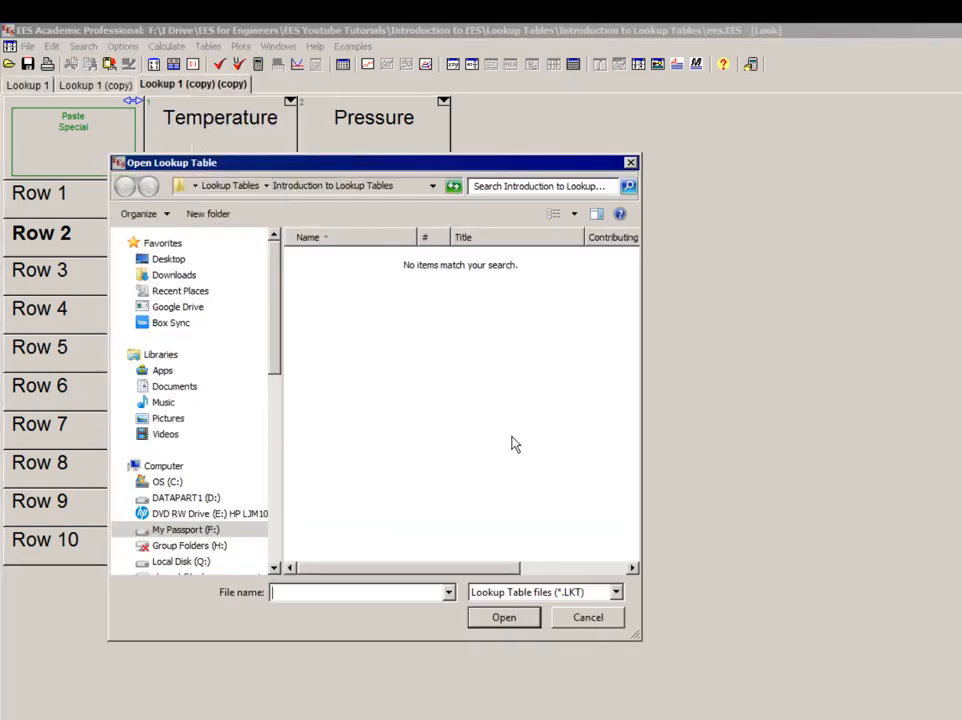
pyautogui.moveTo(610, 588)
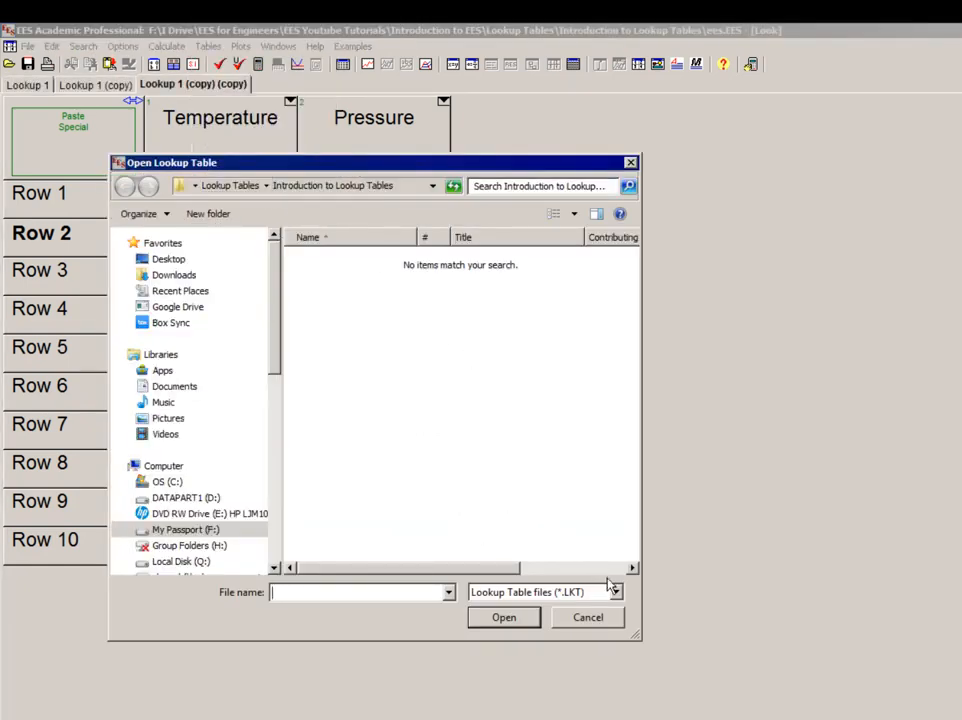
pyautogui.click(614, 592)
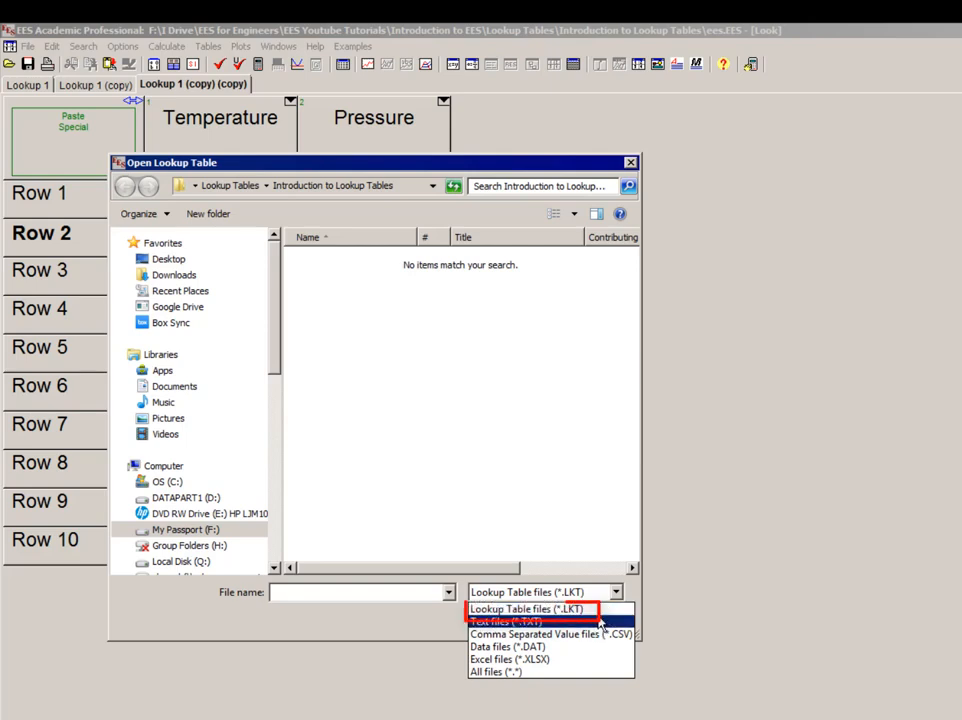
pyautogui.moveTo(550, 634)
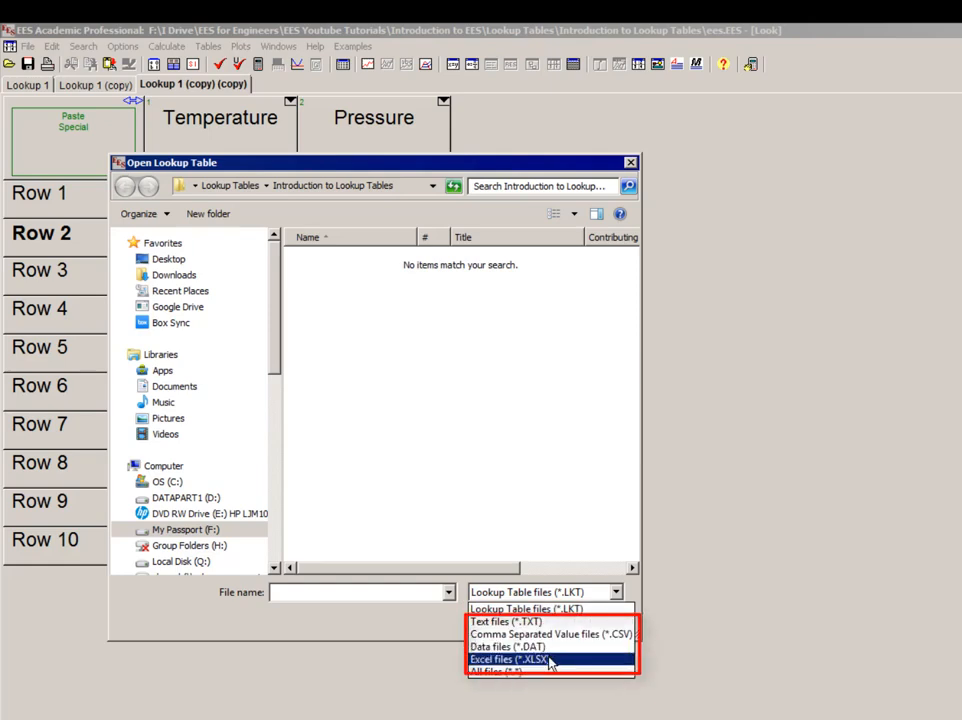
# Choose Excel files as the type, bringing data.xlsx with Temperature and Pressure columns into view.
pyautogui.click(506, 660)
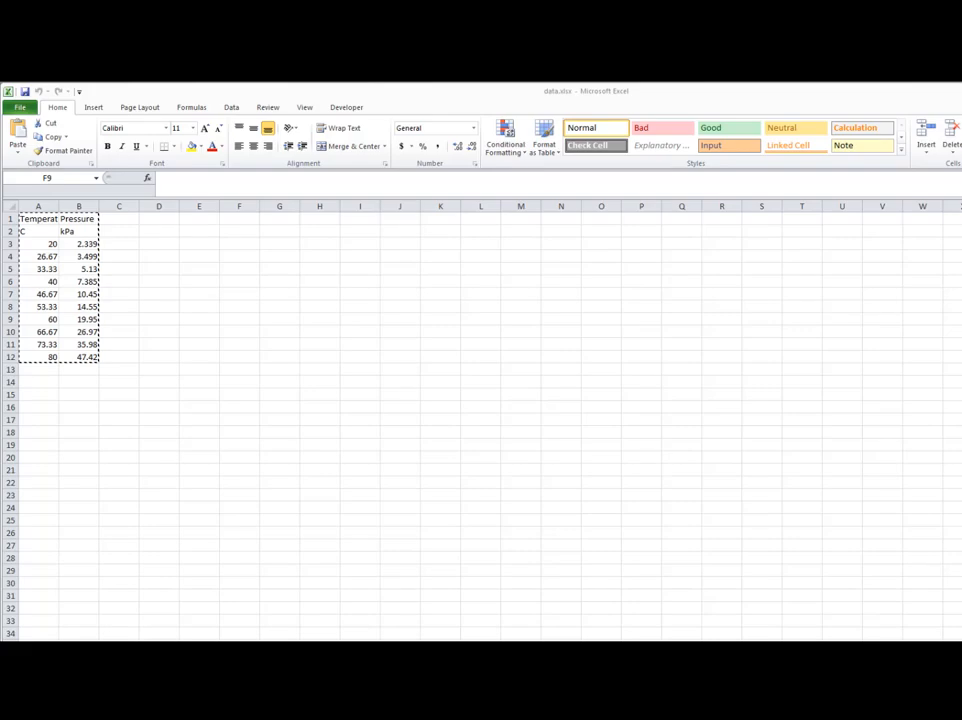
pyautogui.moveTo(698, 496)
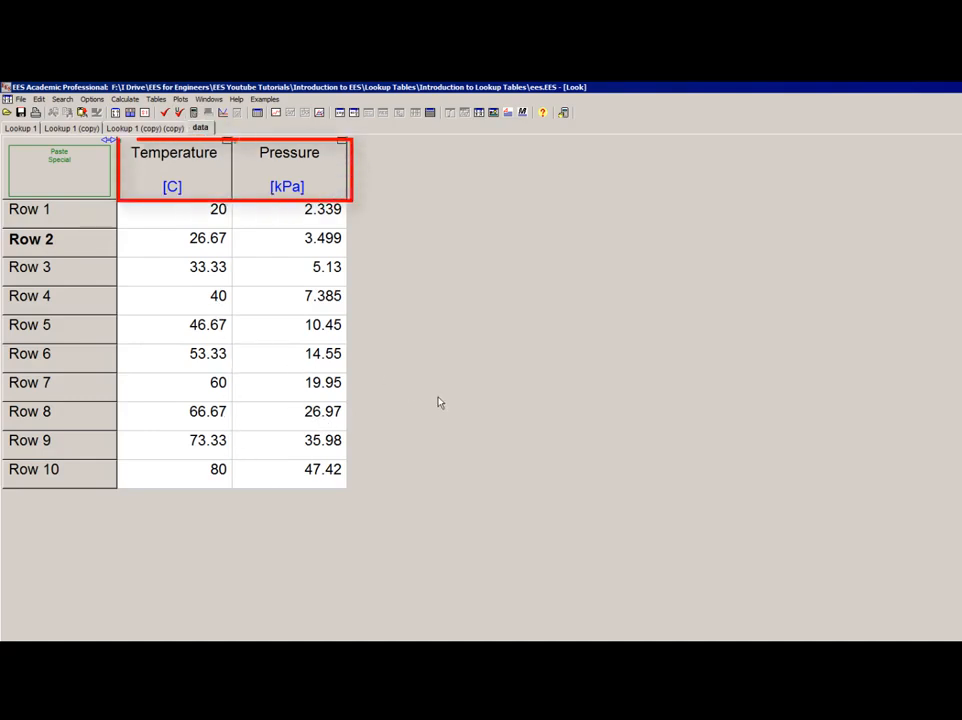
pyautogui.moveTo(460, 436)
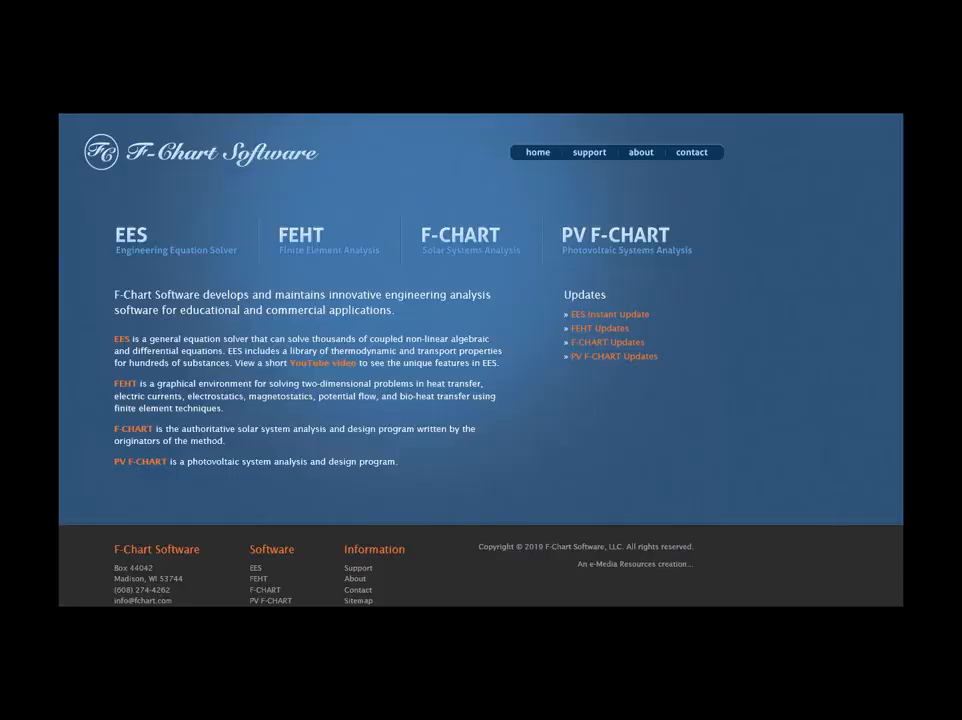
pyautogui.moveTo(758, 544)
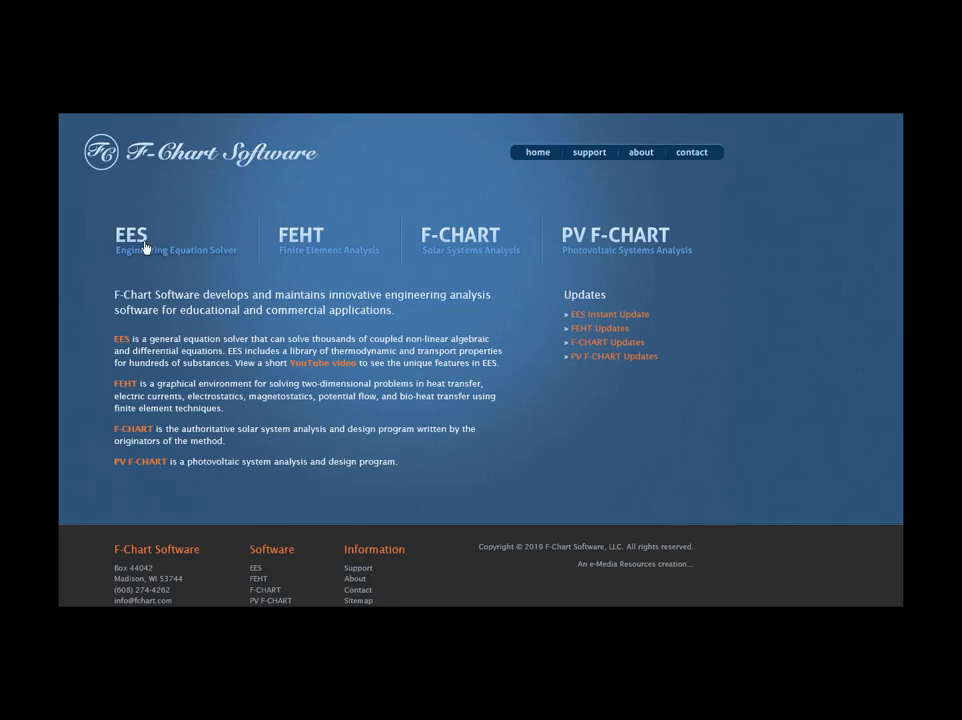
# Browse the EES product overview and follow the Mastering EES book link.
pyautogui.click(132, 240)
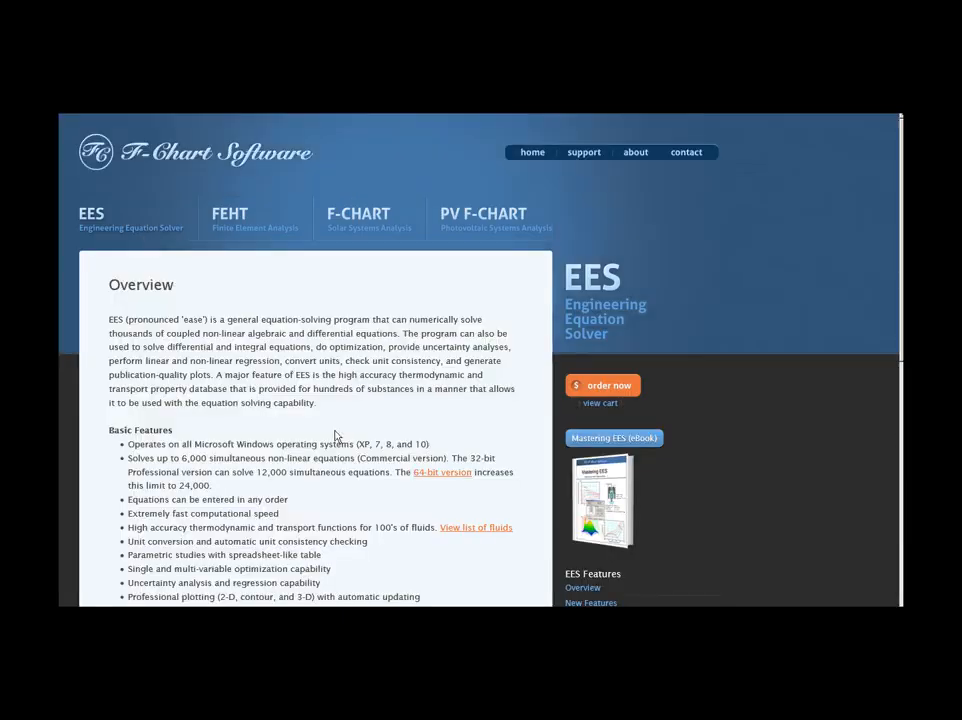
pyautogui.scroll(-3)
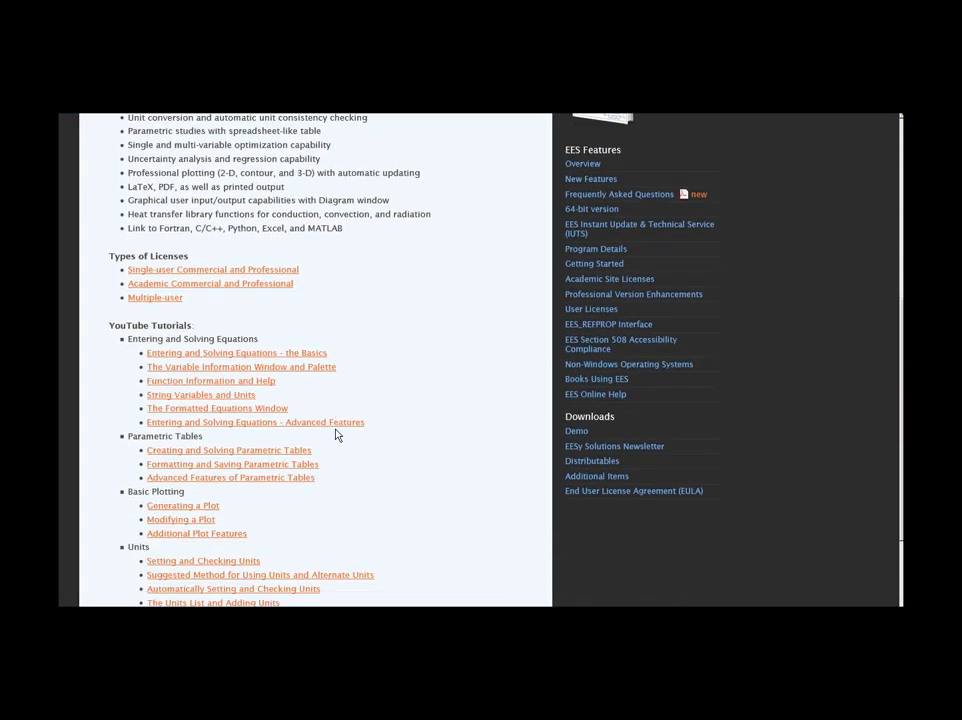
pyautogui.scroll(-3)
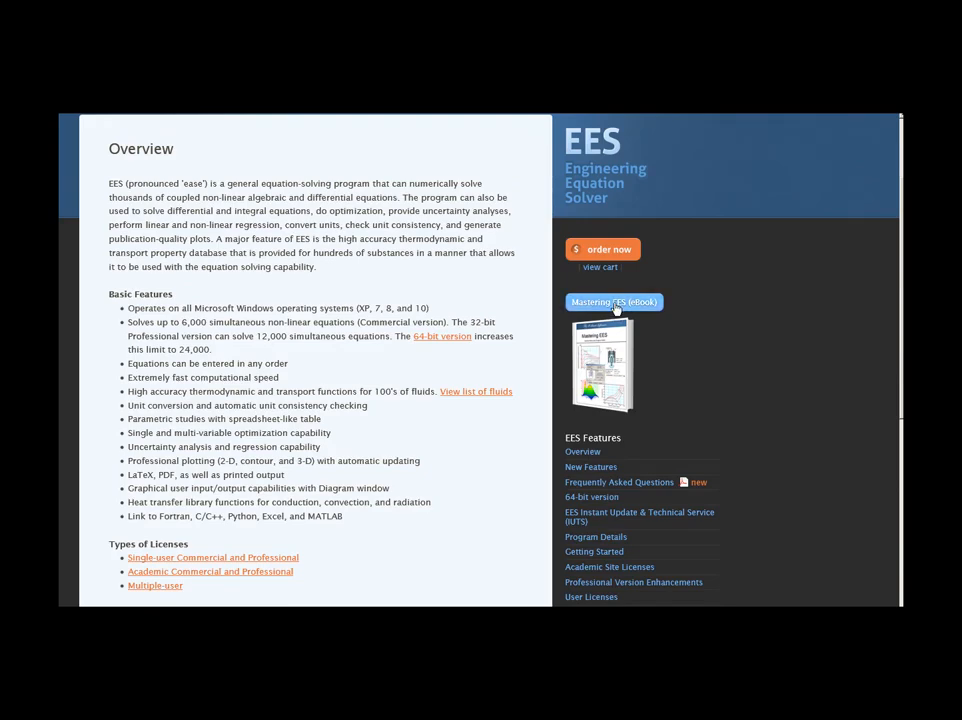
pyautogui.click(614, 302)
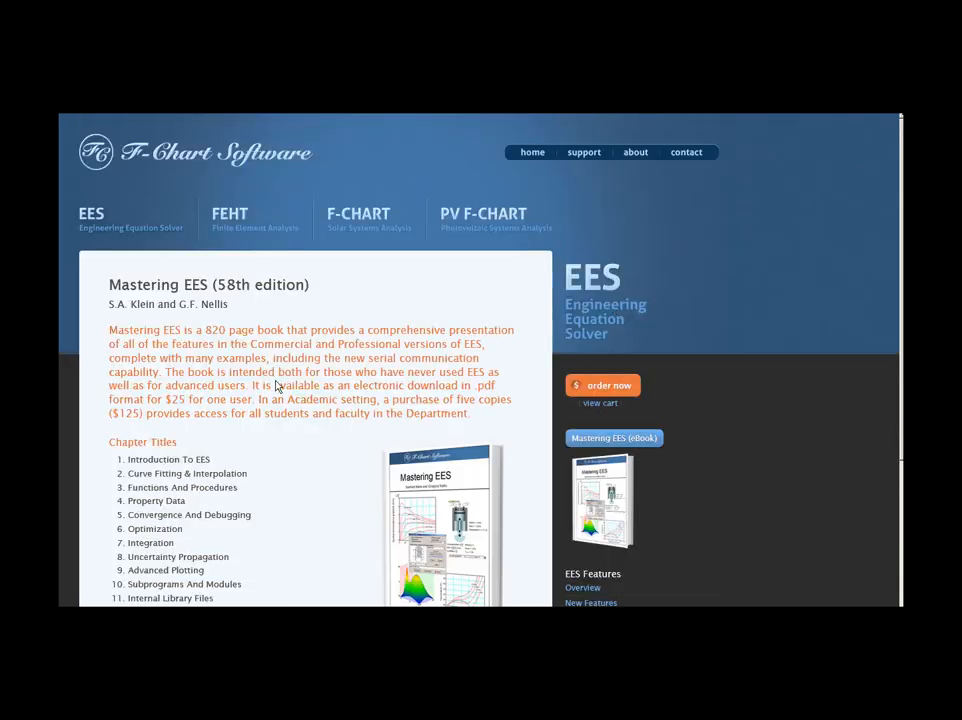